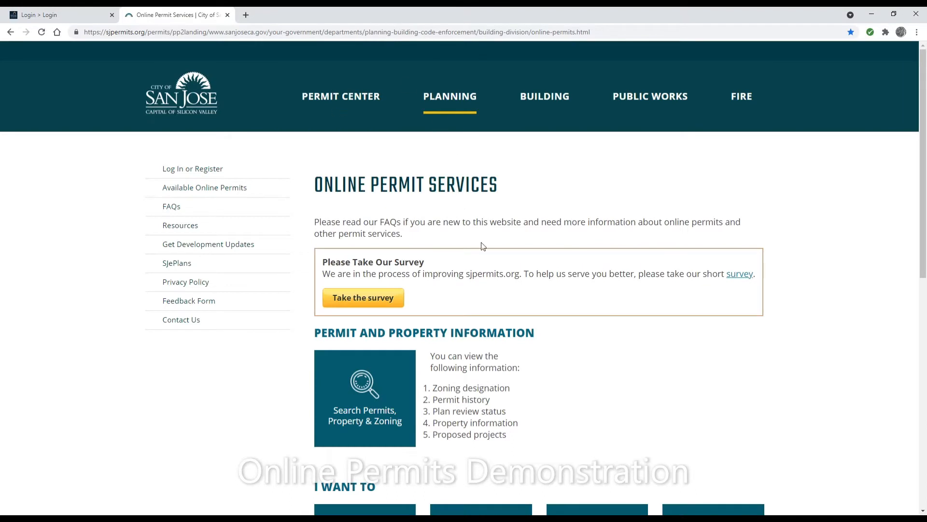
{"action": "mouse_move", "coordinate": [506, 313]}
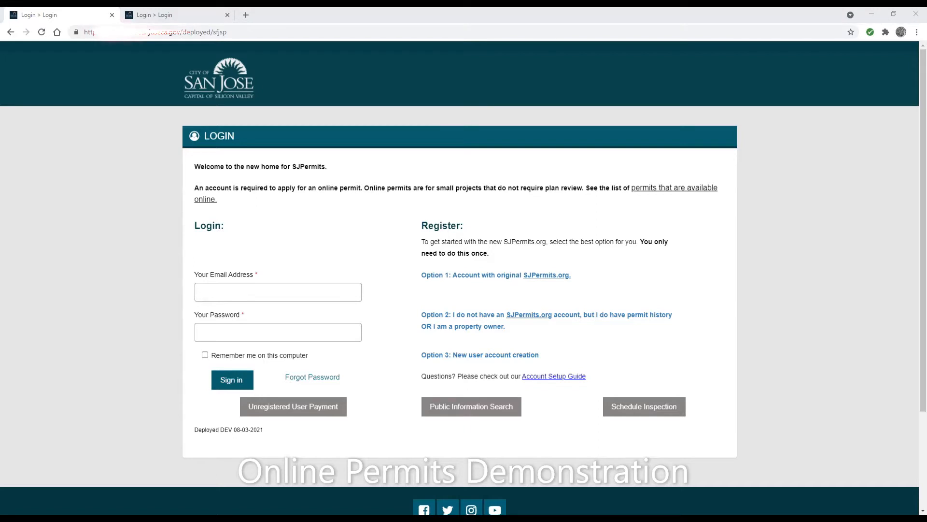
{"action": "type", "text": "noaccount@noemail.gov"}
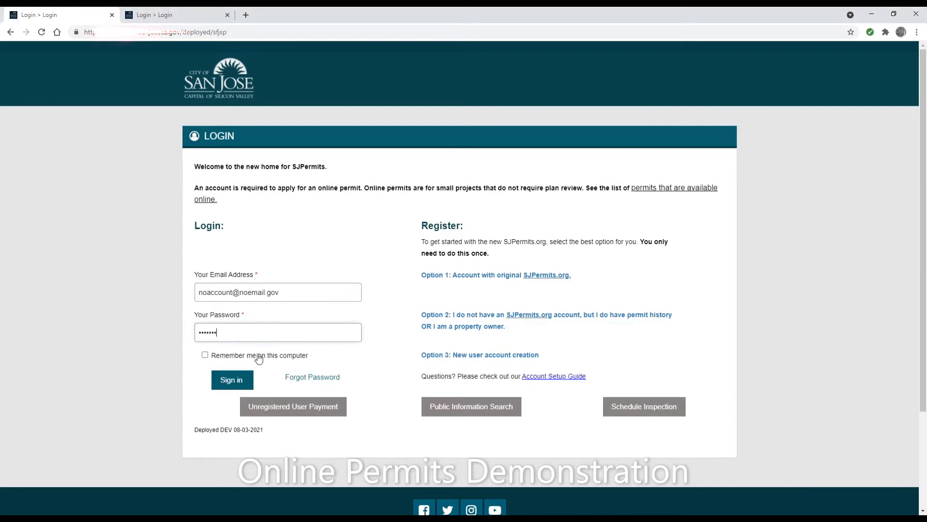
{"action": "left_click", "coordinate": [232, 380]}
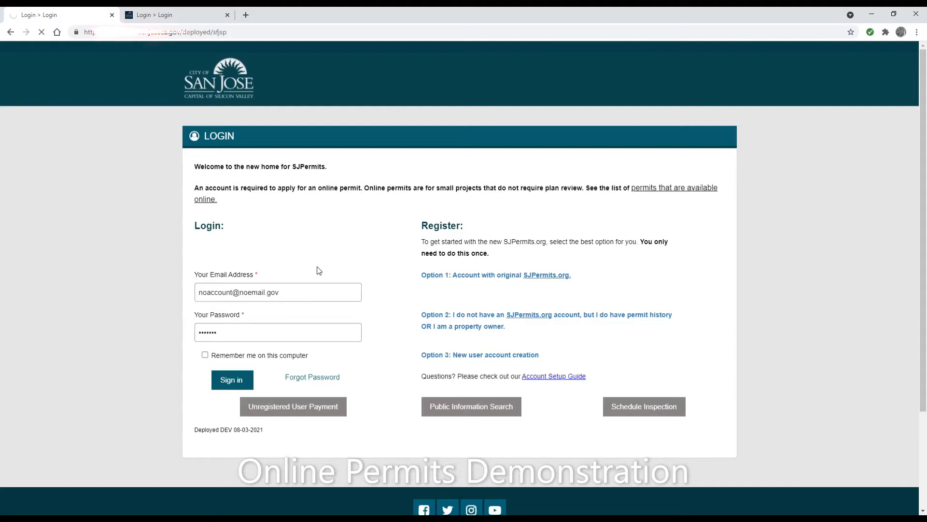
{"action": "left_click", "coordinate": [231, 379]}
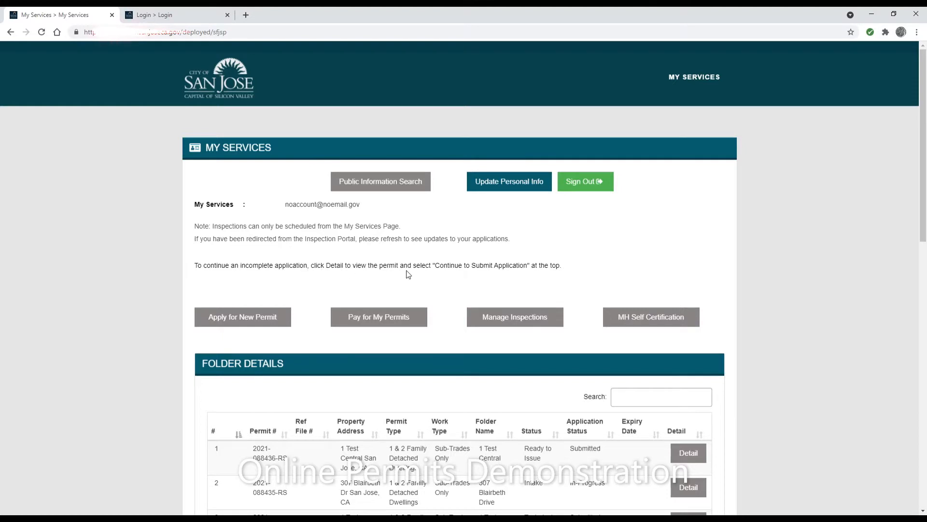
{"action": "mouse_move", "coordinate": [380, 181]}
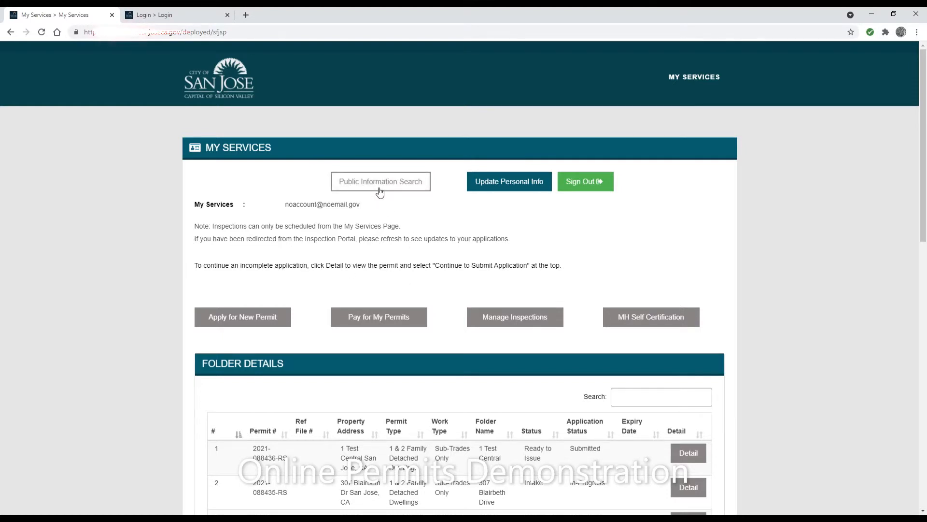
{"action": "mouse_move", "coordinate": [509, 181]}
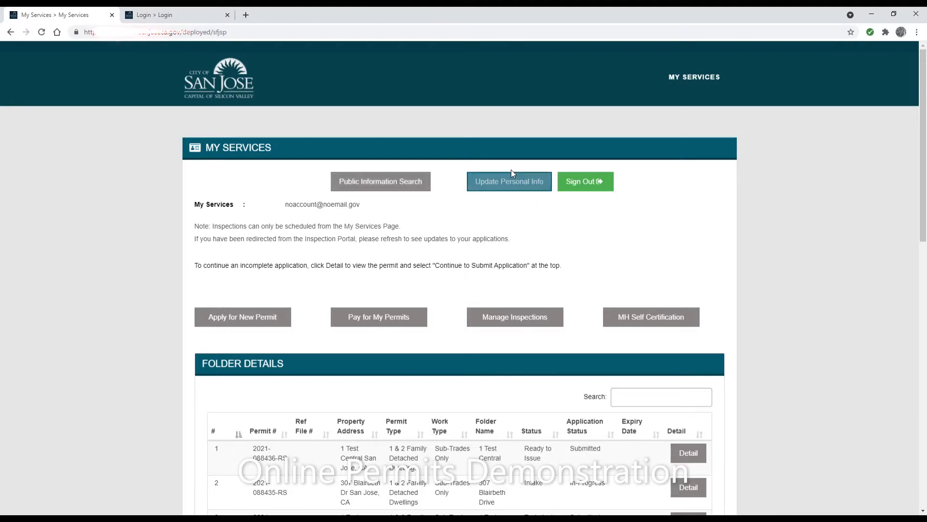
{"action": "mouse_move", "coordinate": [509, 186]}
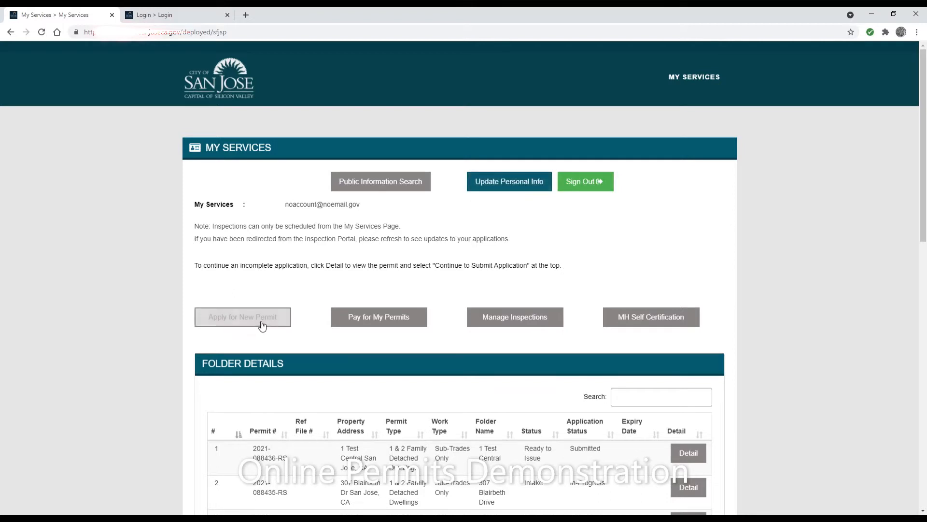
{"action": "mouse_move", "coordinate": [379, 319]}
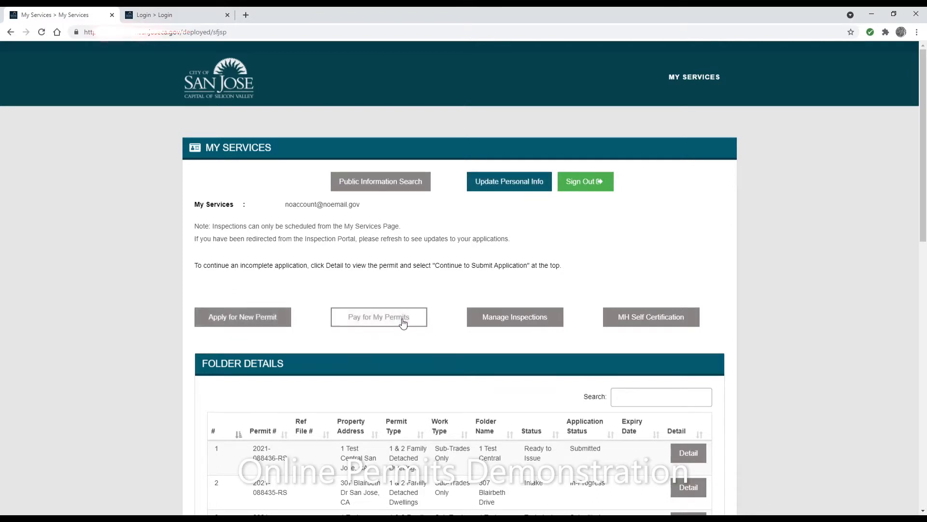
{"action": "mouse_move", "coordinate": [415, 282]}
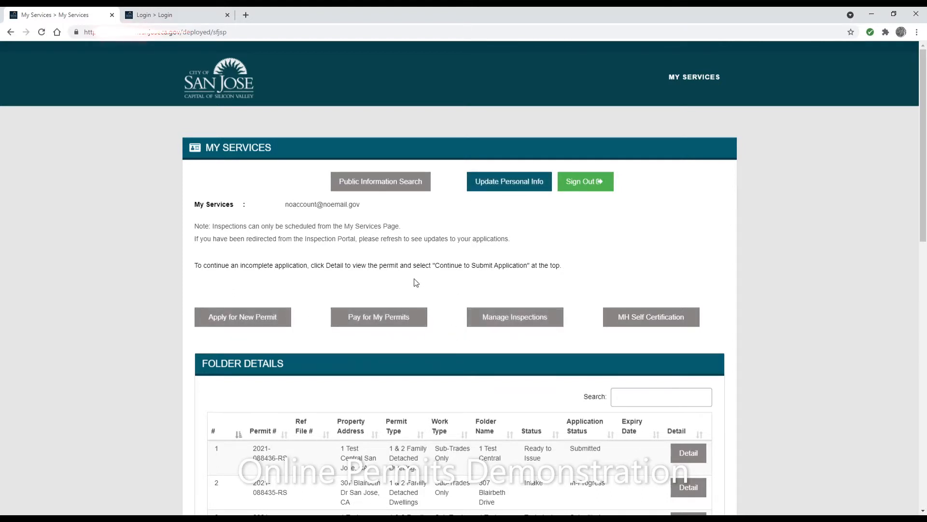
{"action": "mouse_move", "coordinate": [298, 272]}
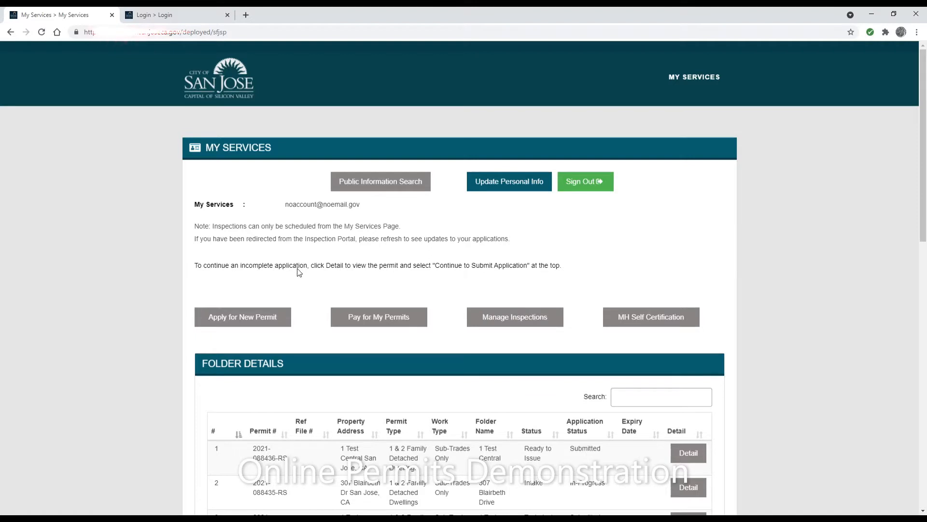
{"action": "mouse_move", "coordinate": [243, 316]}
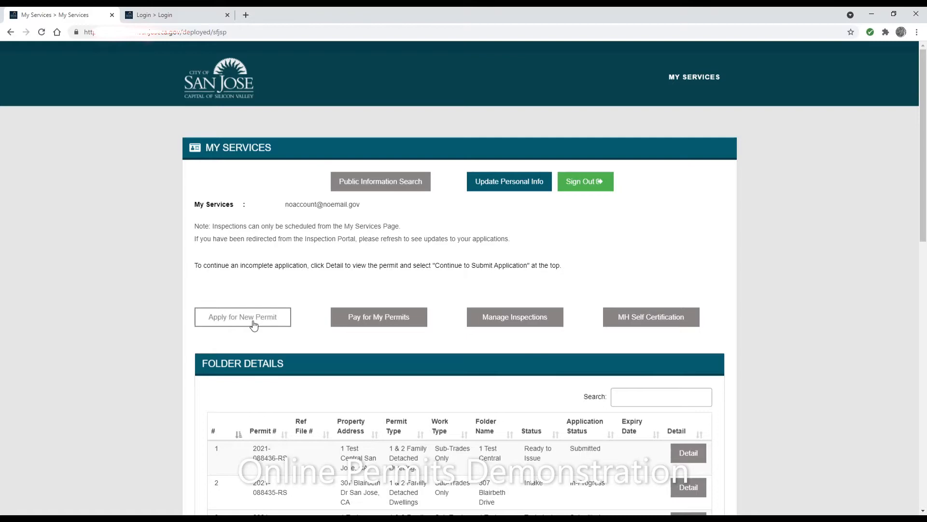
Review the three permit folders and personal information, then begin a new permit application
{"action": "scroll", "scroll_direction": "down", "scroll_amount": 3}
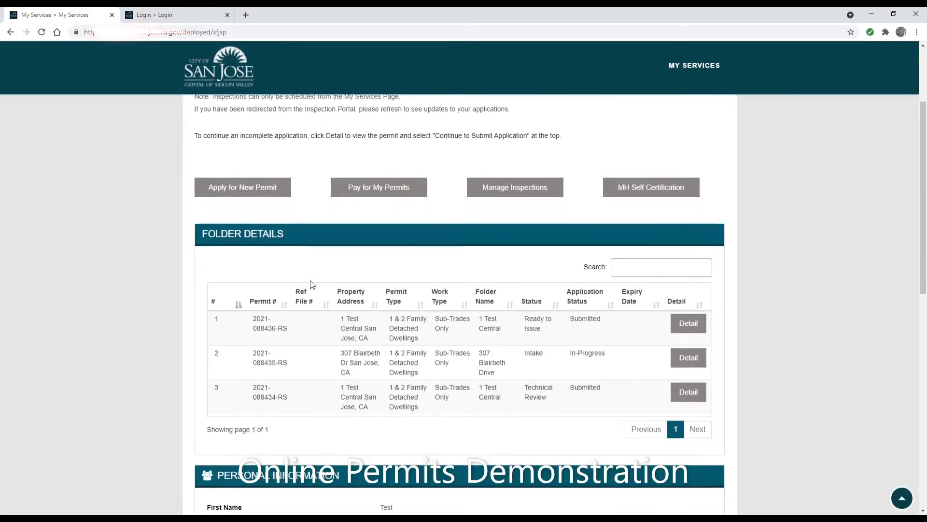
{"action": "scroll", "scroll_direction": "down", "scroll_amount": 3}
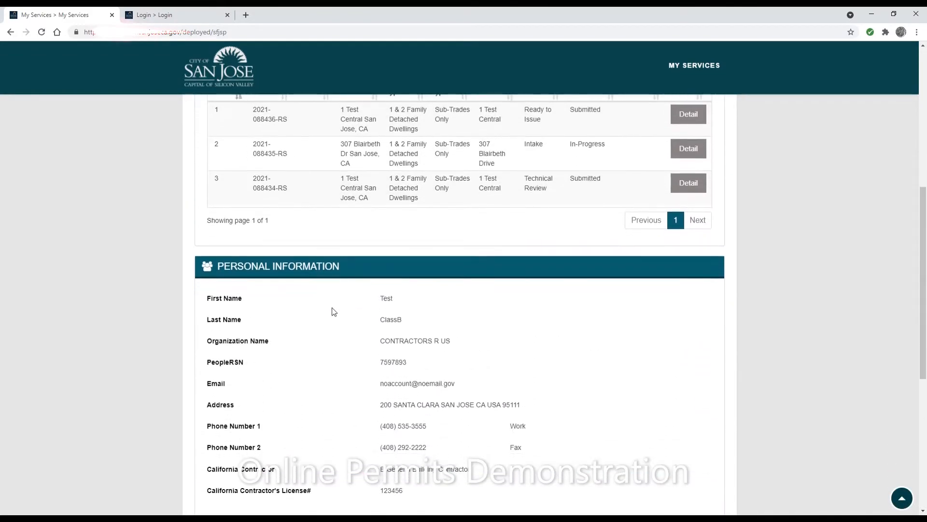
{"action": "scroll", "scroll_direction": "down", "scroll_amount": 3}
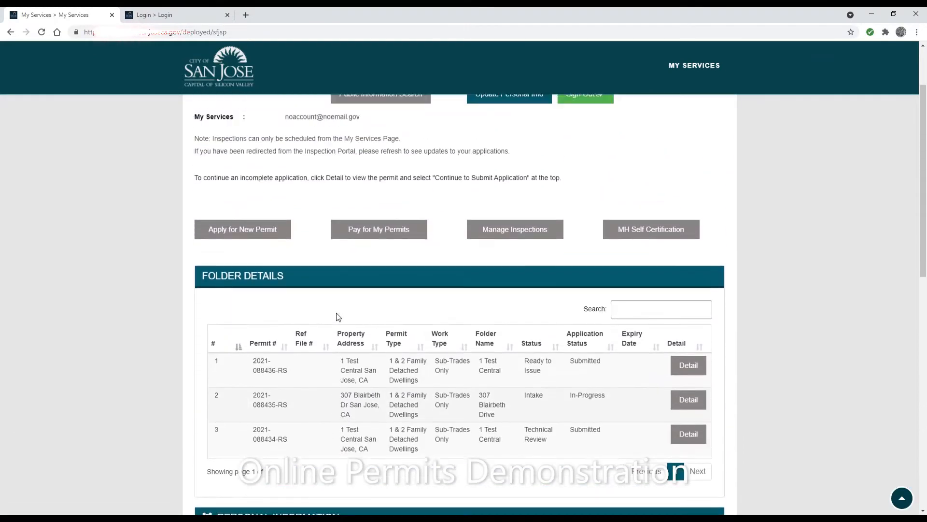
{"action": "scroll", "scroll_direction": "up", "scroll_amount": 3}
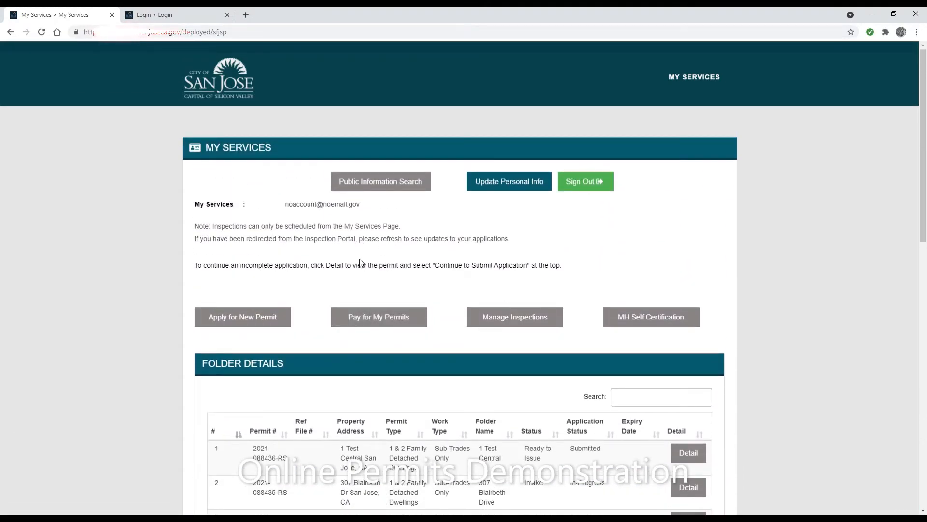
{"action": "scroll", "scroll_direction": "down", "scroll_amount": 3}
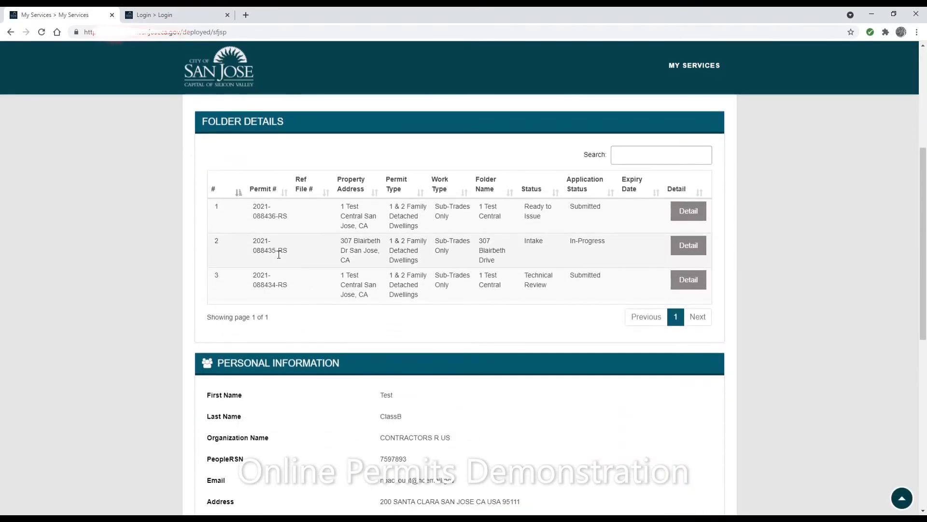
{"action": "mouse_move", "coordinate": [413, 427]}
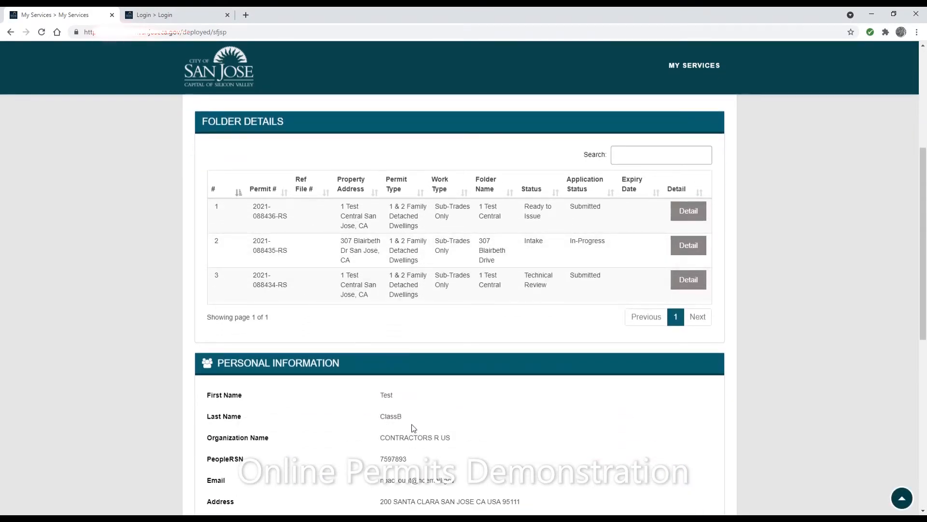
{"action": "scroll", "scroll_direction": "up", "scroll_amount": 3}
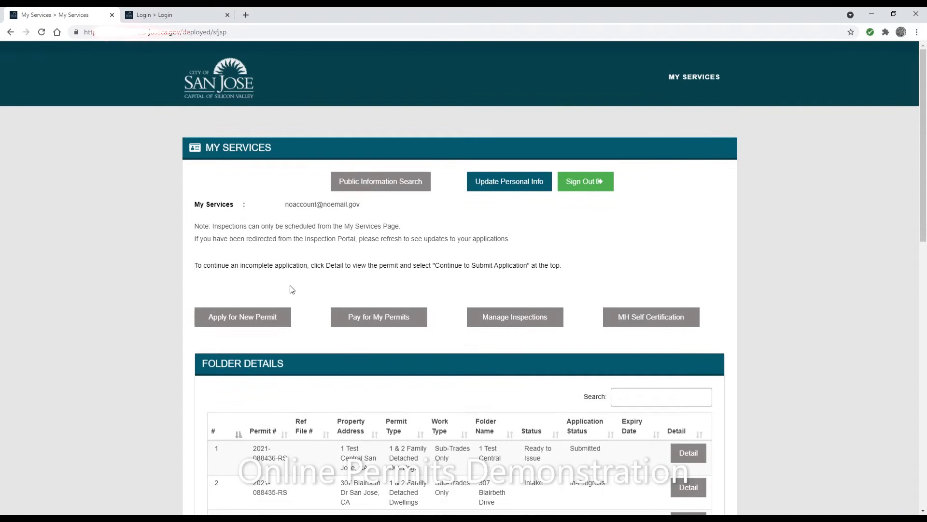
{"action": "left_click", "coordinate": [242, 316]}
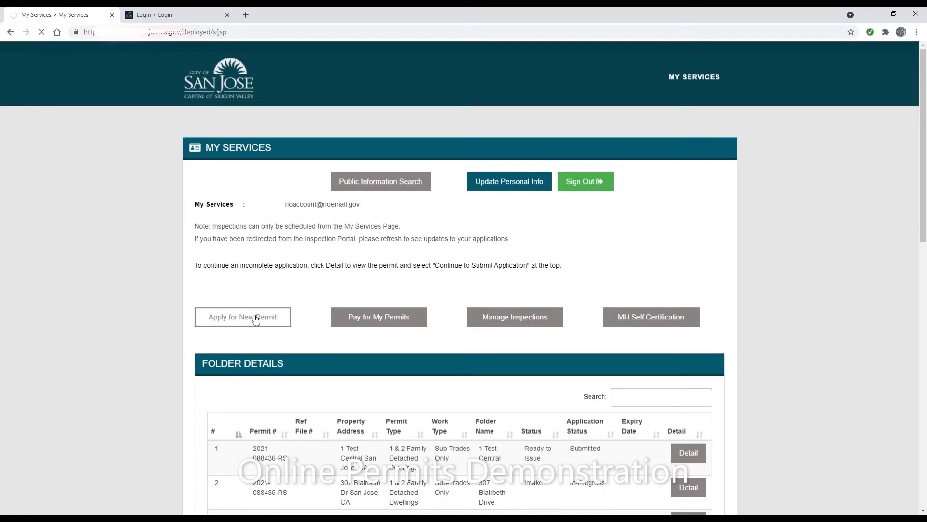
Set the application to Building, 1 & 2 Family Detached Dwellings, Single-Family, Sub-Trades Only
{"action": "left_click", "coordinate": [243, 316]}
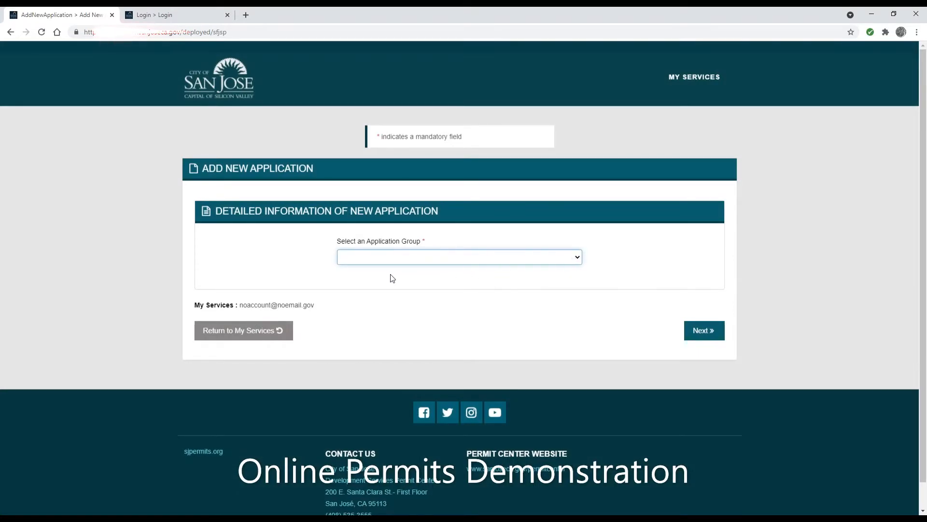
{"action": "left_click", "coordinate": [459, 256]}
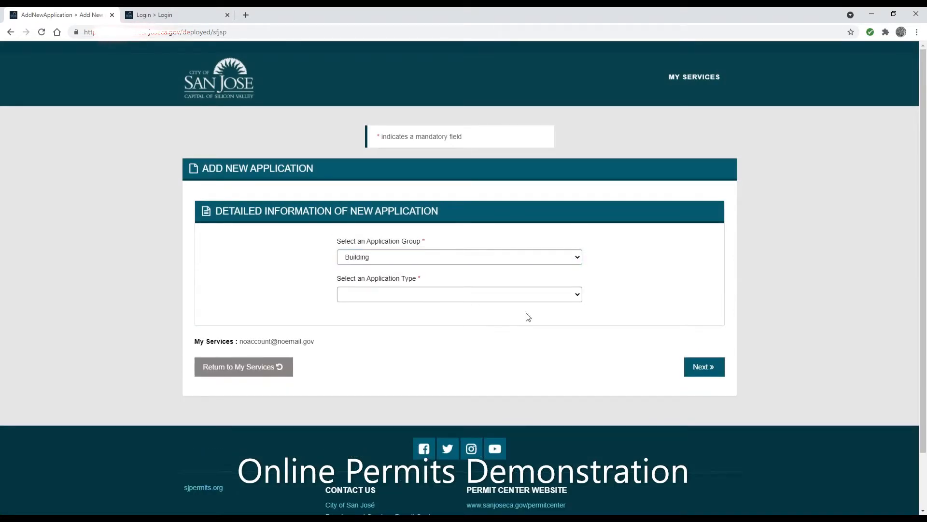
{"action": "left_click", "coordinate": [458, 294]}
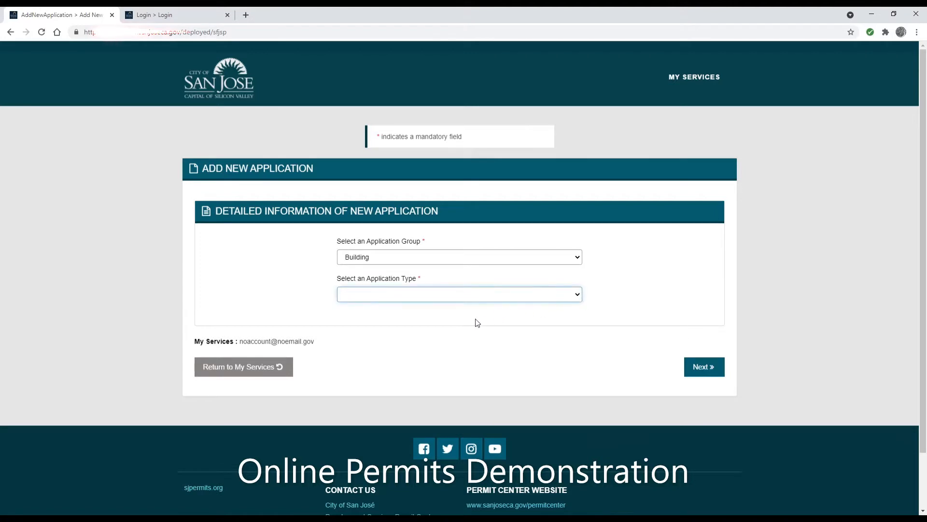
{"action": "left_click", "coordinate": [459, 294]}
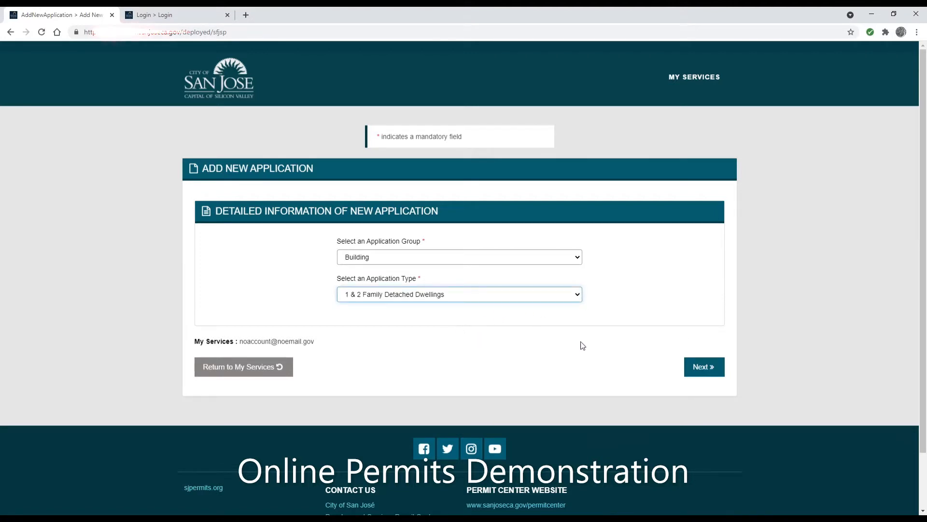
{"action": "left_click", "coordinate": [459, 294]}
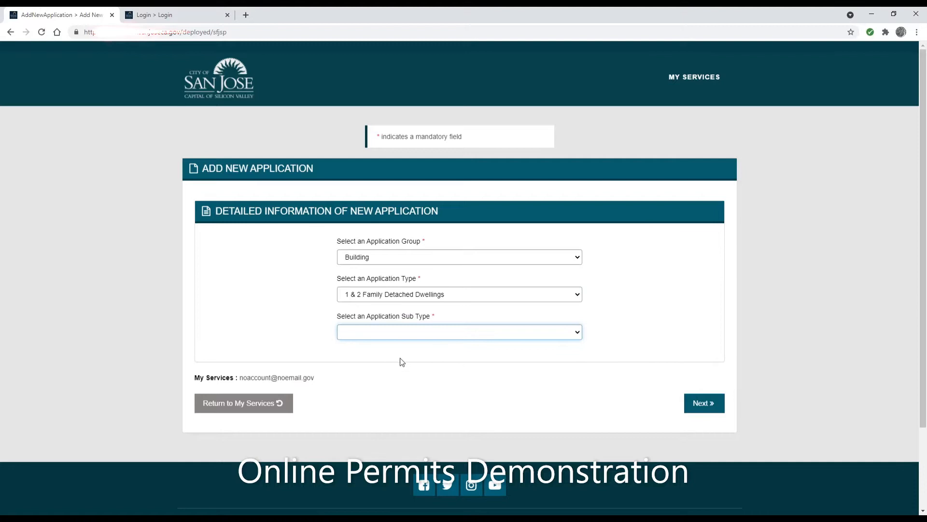
{"action": "left_click", "coordinate": [459, 331]}
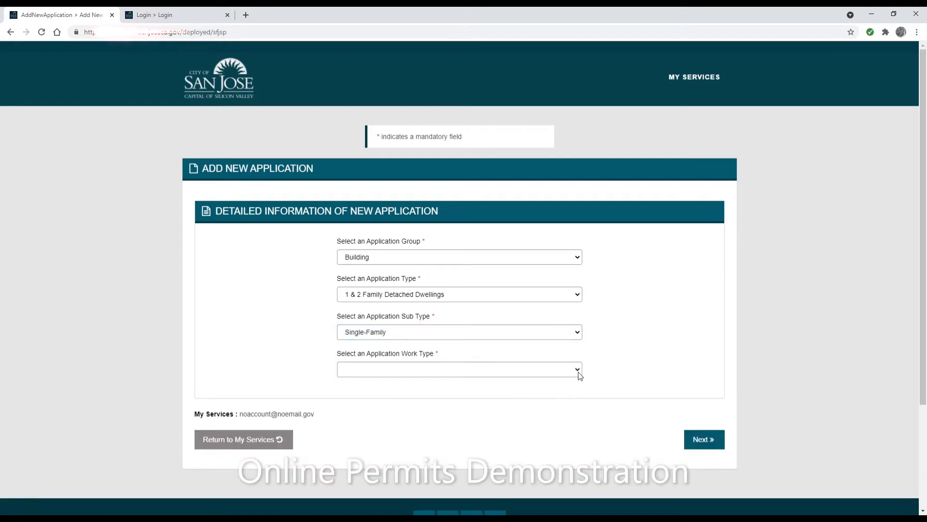
{"action": "left_click", "coordinate": [458, 369]}
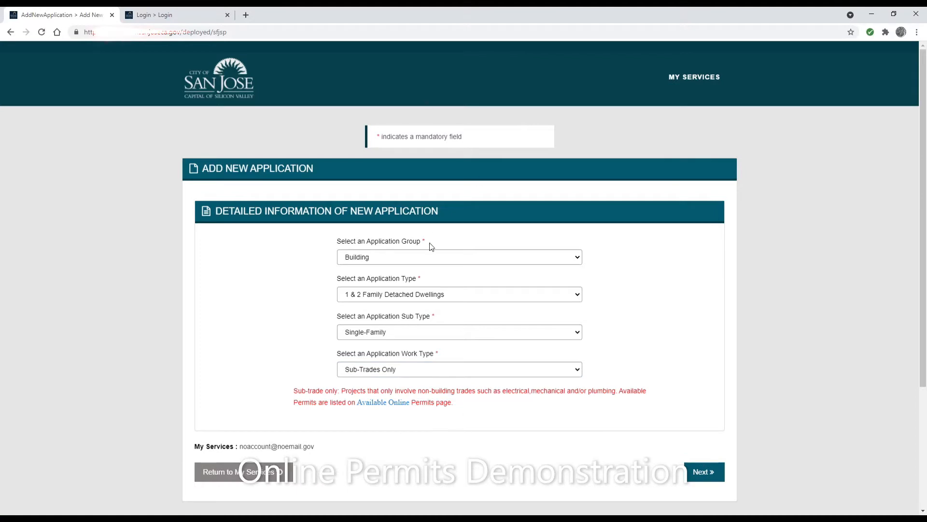
{"action": "mouse_move", "coordinate": [426, 398]}
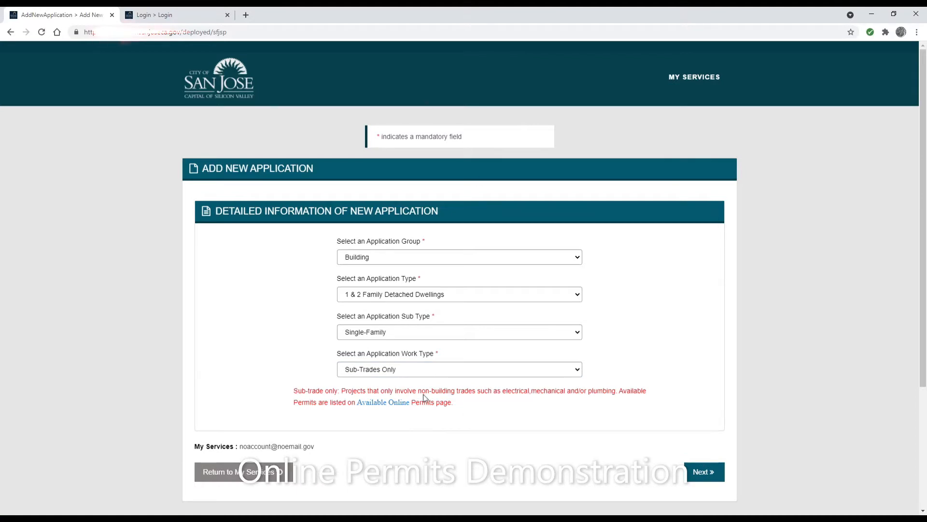
{"action": "mouse_move", "coordinate": [380, 408]}
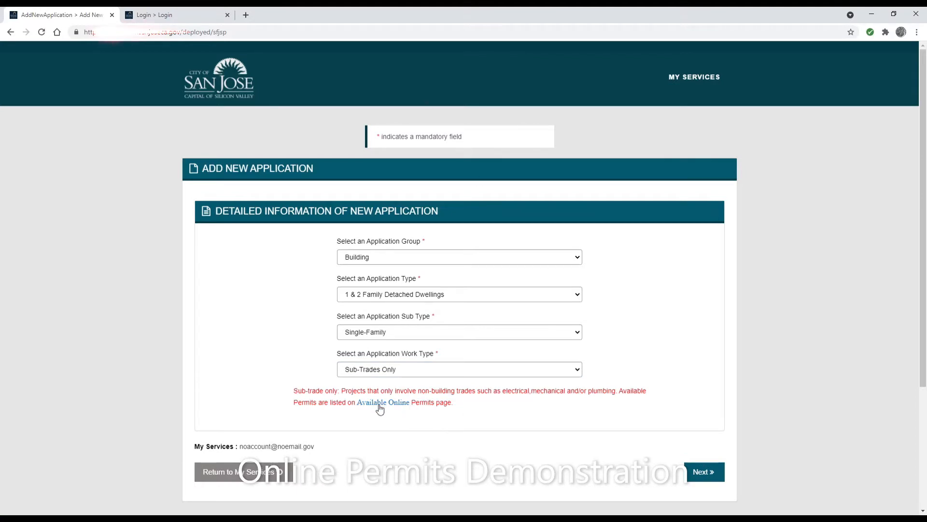
Browse the Available Online Permits tables, then return to the application and advance
{"action": "left_click", "coordinate": [383, 402]}
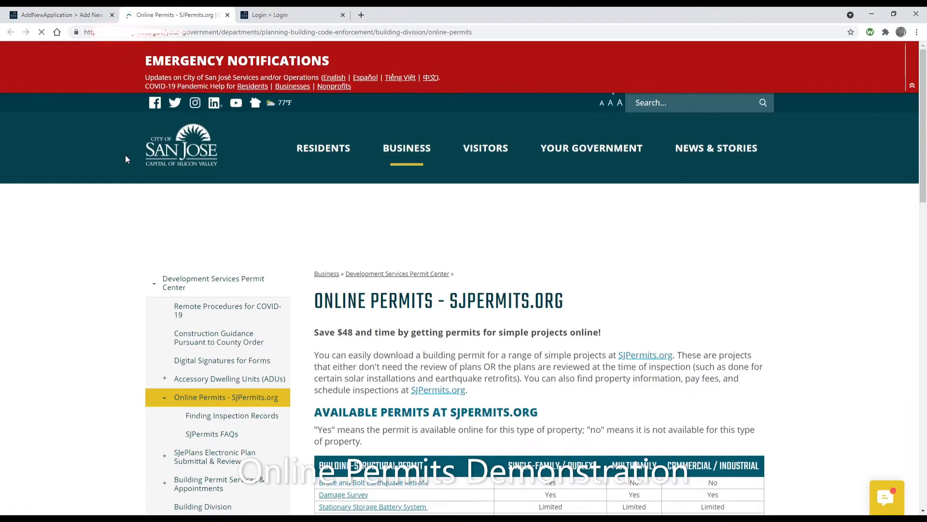
{"action": "scroll", "scroll_direction": "down", "scroll_amount": 3}
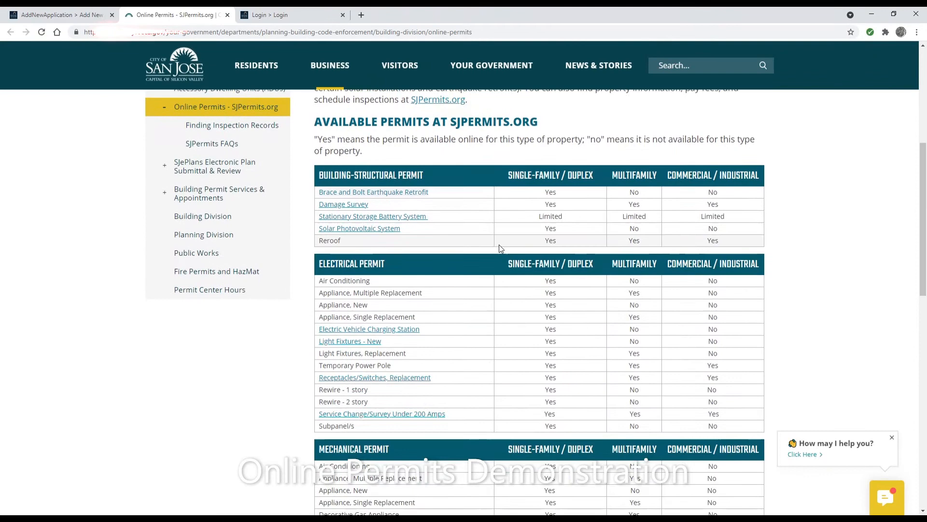
{"action": "scroll", "scroll_direction": "down", "scroll_amount": 3}
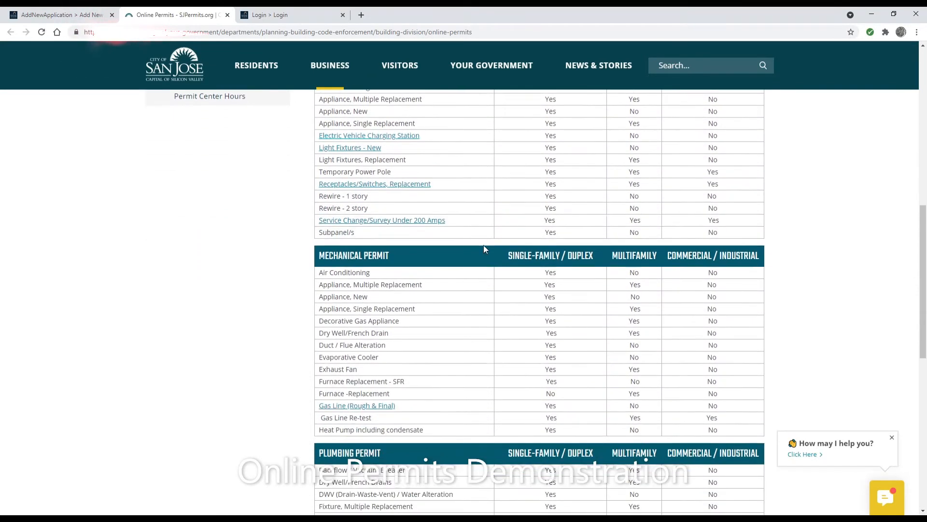
{"action": "scroll", "scroll_direction": "down", "scroll_amount": 3}
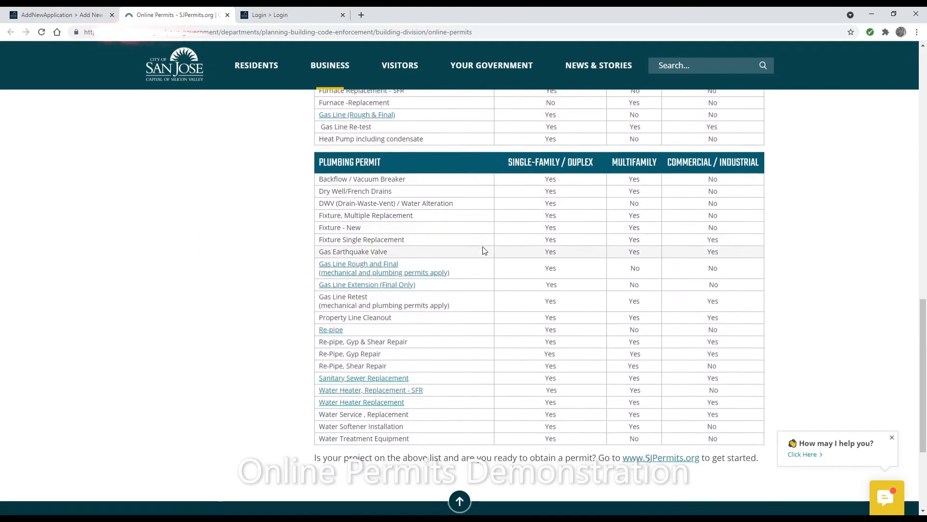
{"action": "scroll", "scroll_direction": "up", "scroll_amount": 3}
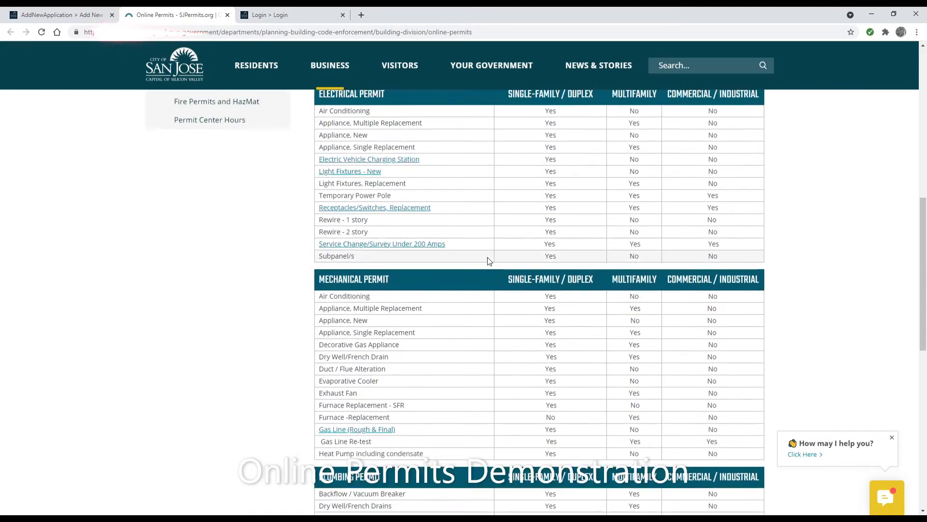
{"action": "scroll", "scroll_direction": "up", "scroll_amount": 3}
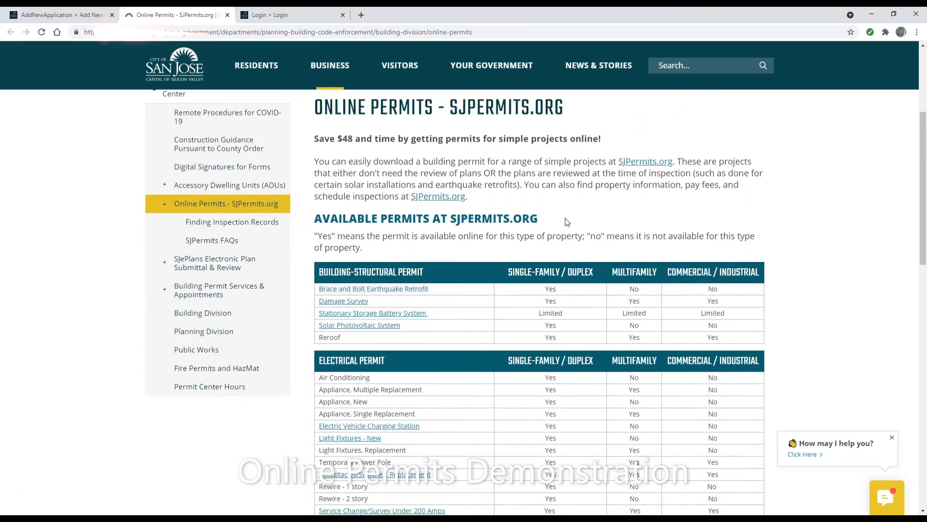
{"action": "mouse_move", "coordinate": [583, 238]}
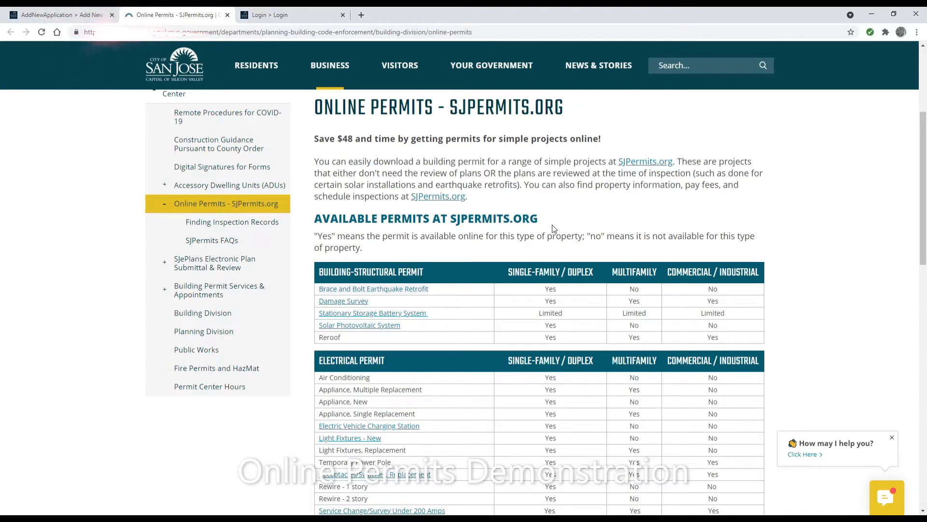
{"action": "left_click", "coordinate": [59, 15]}
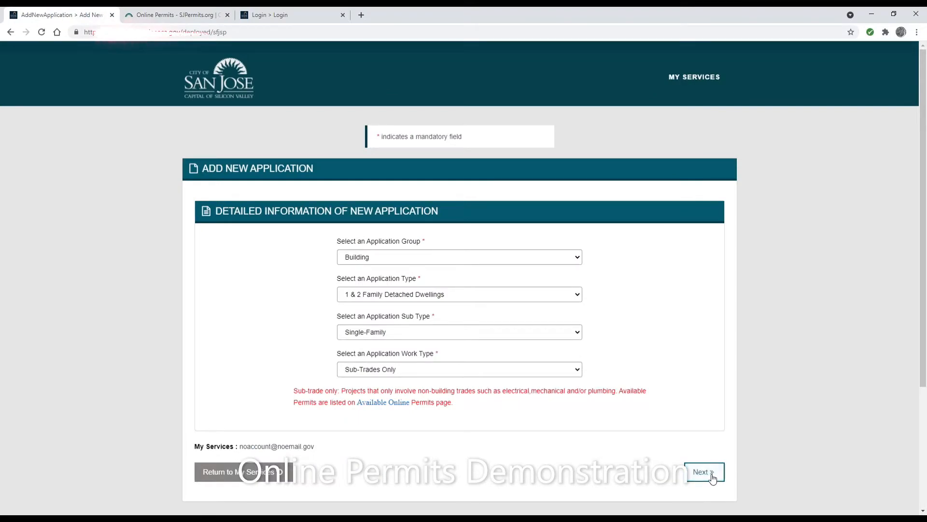
{"action": "left_click", "coordinate": [704, 471]}
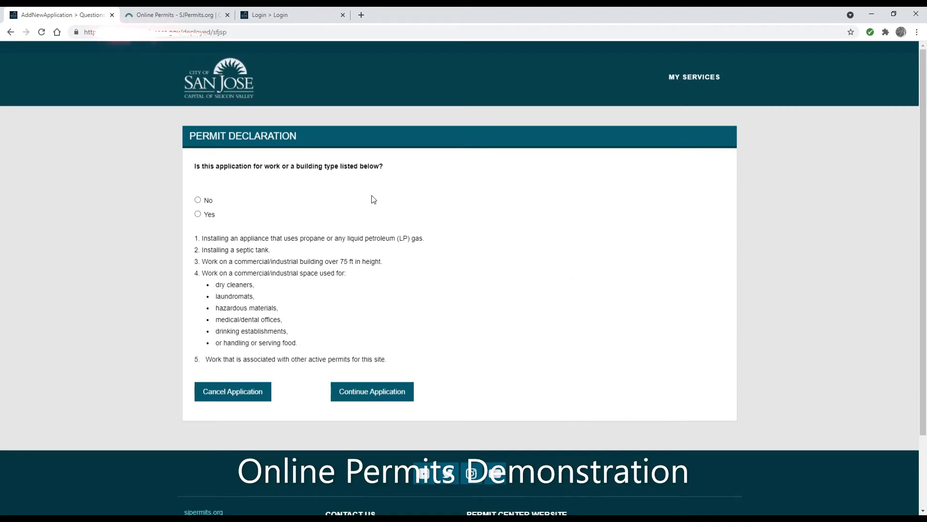
{"action": "mouse_move", "coordinate": [231, 190]}
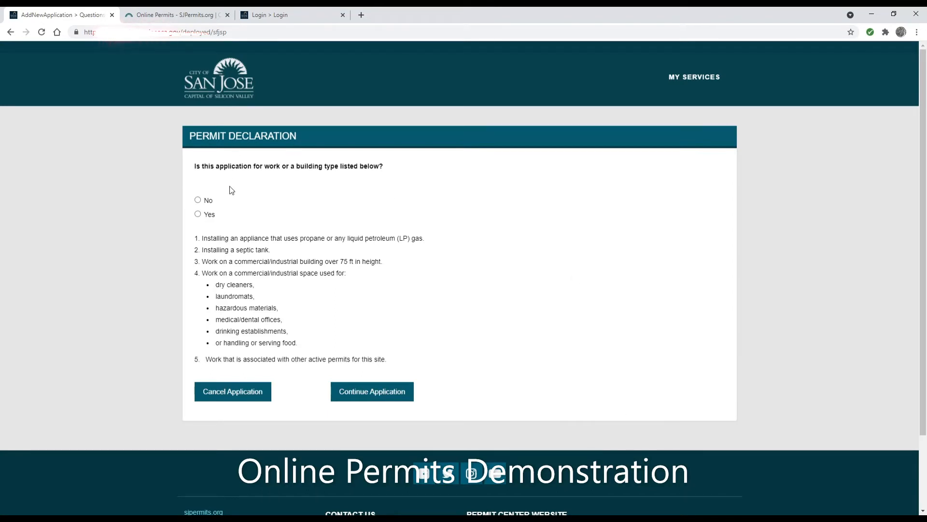
{"action": "mouse_move", "coordinate": [236, 353]}
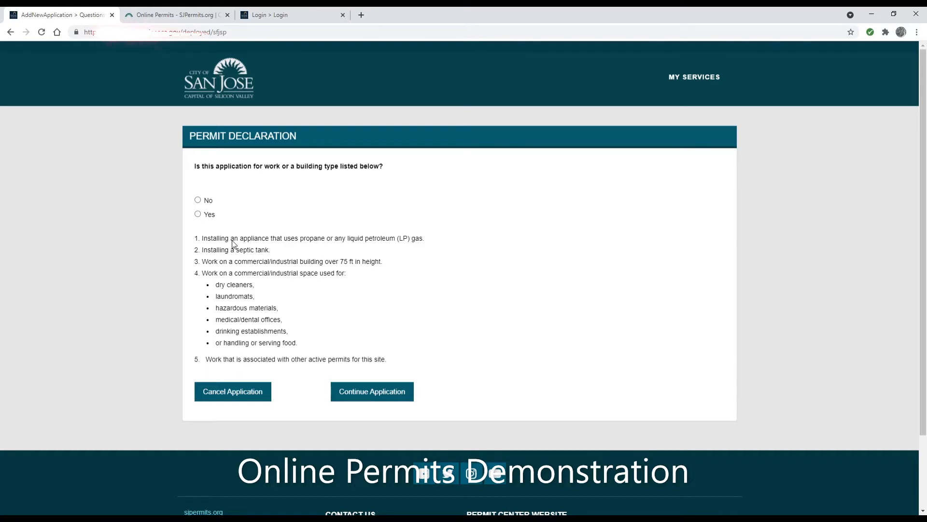
{"action": "mouse_move", "coordinate": [319, 207]}
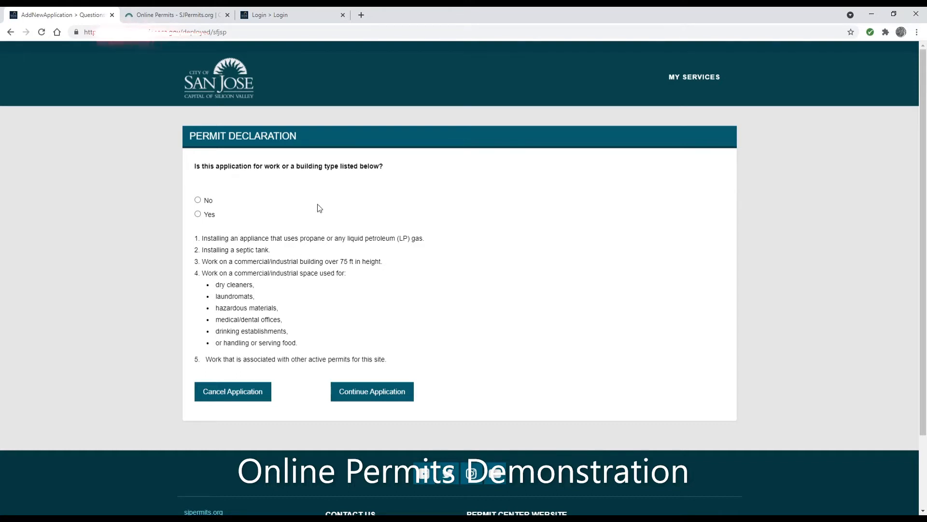
Answer No to the special building type declaration and continue the application
{"action": "left_click", "coordinate": [197, 200]}
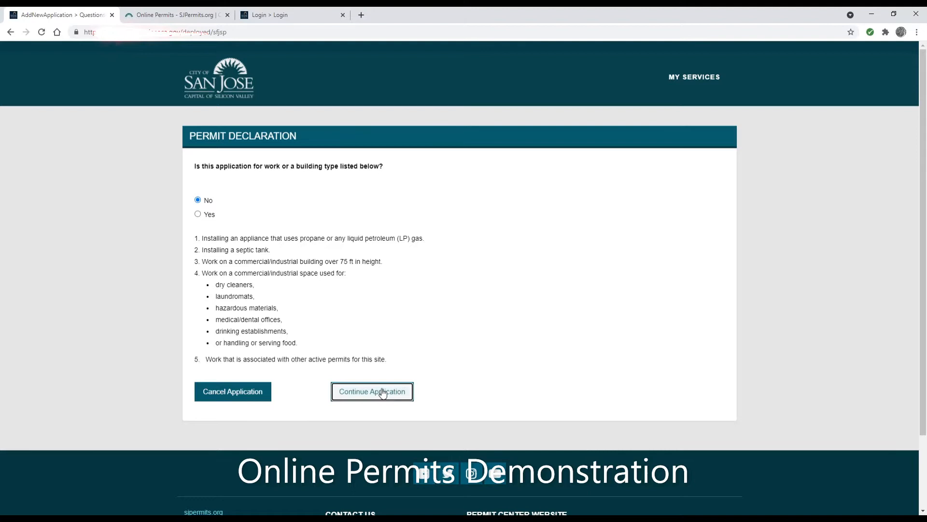
{"action": "left_click", "coordinate": [372, 390]}
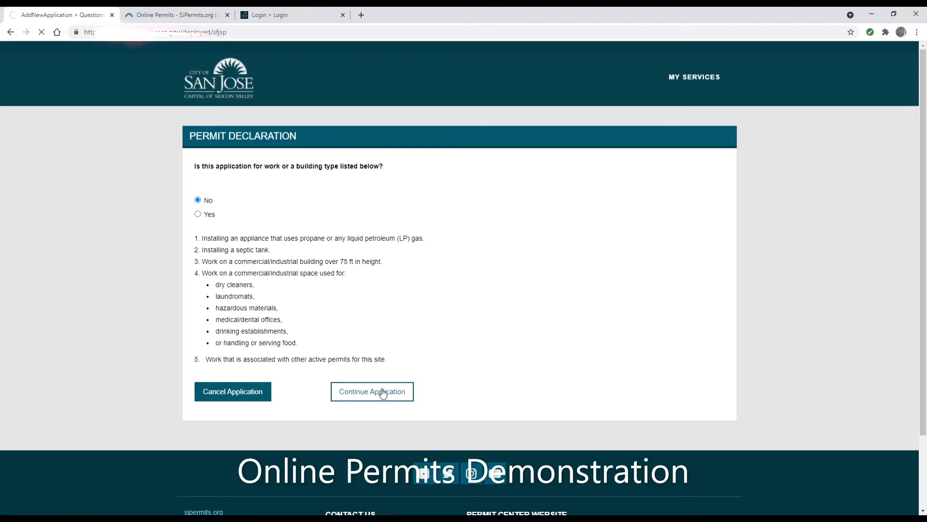
{"action": "left_click", "coordinate": [372, 391]}
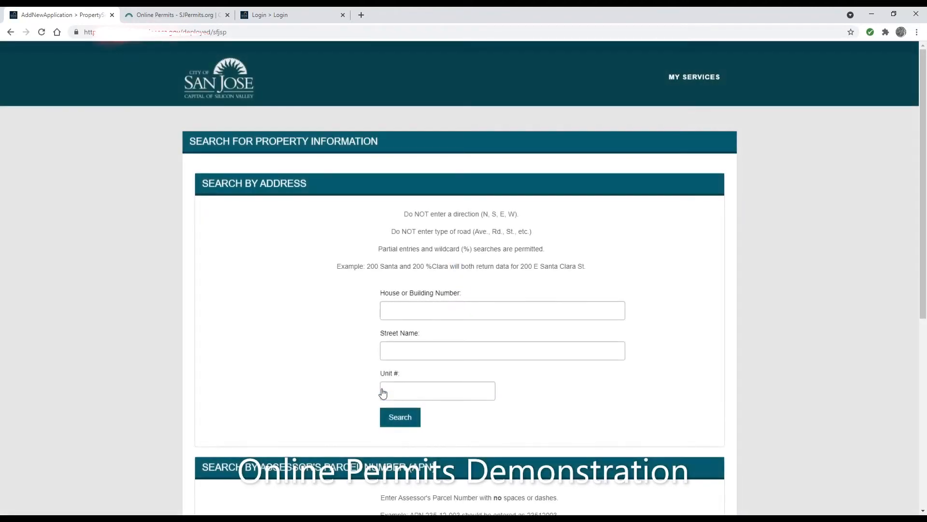
Search properties by house number 123 to list matching addresses
{"action": "scroll", "scroll_direction": "down", "scroll_amount": 3}
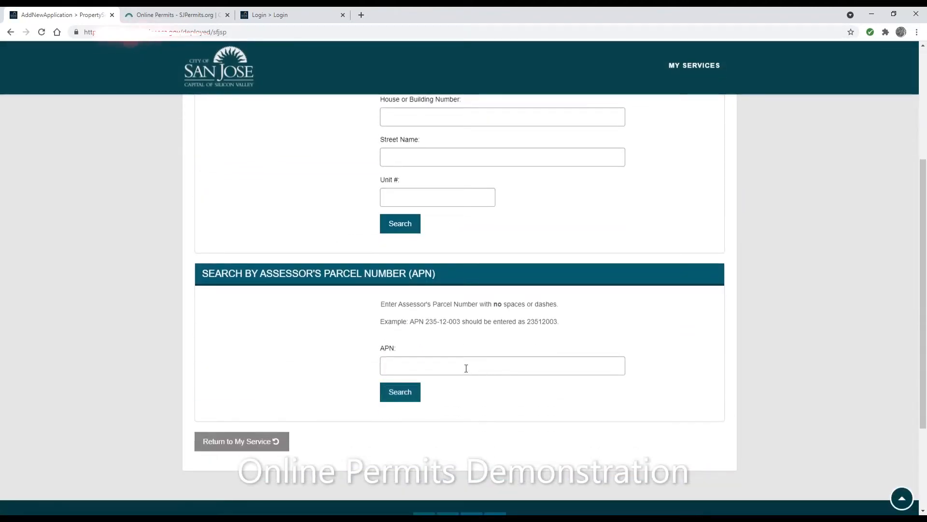
{"action": "scroll", "scroll_direction": "up", "scroll_amount": 3}
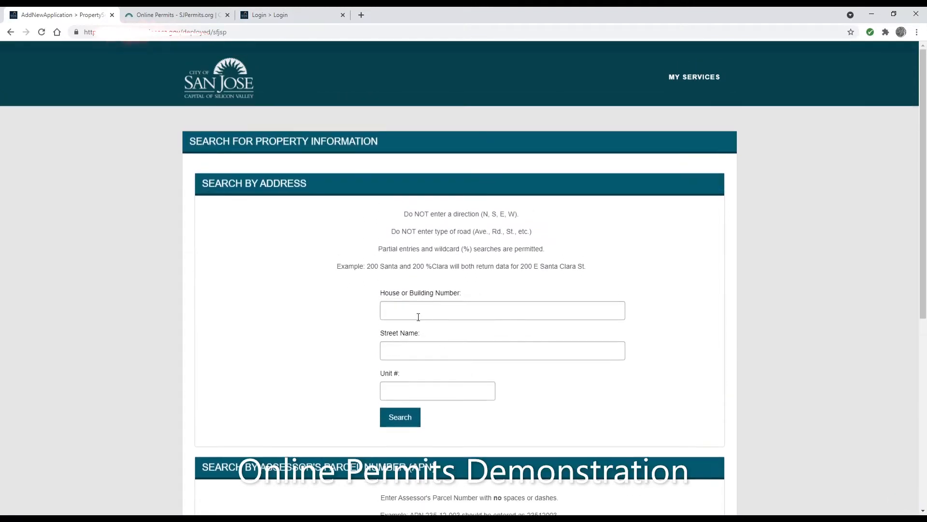
{"action": "type", "text": "12"}
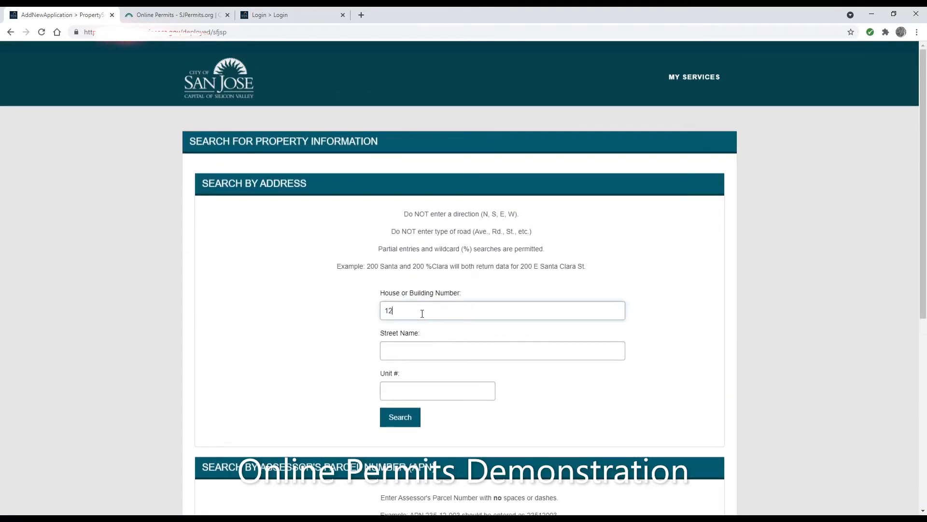
{"action": "left_click", "coordinate": [400, 417]}
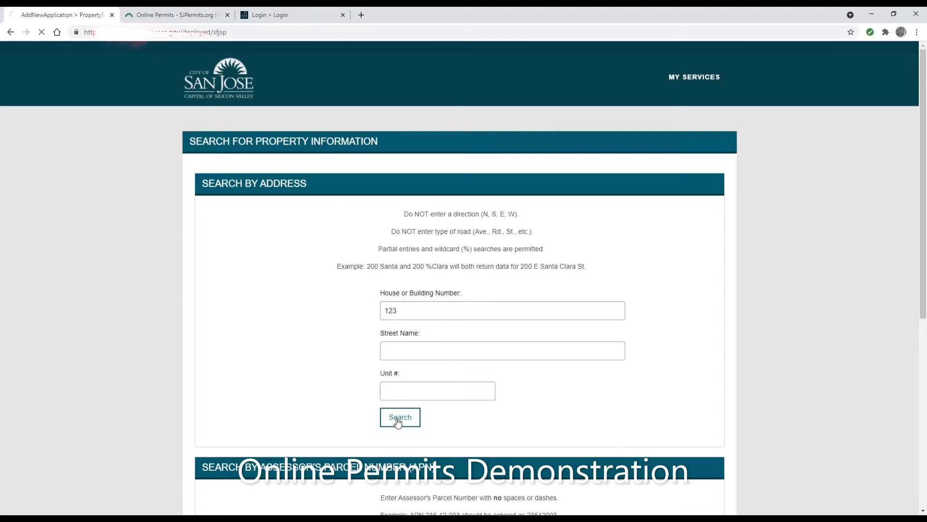
{"action": "left_click", "coordinate": [400, 416]}
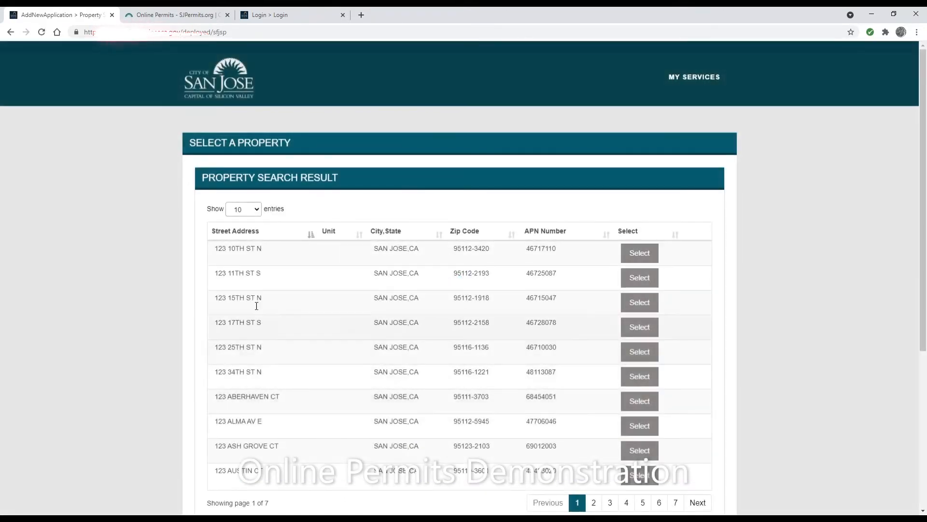
{"action": "left_click", "coordinate": [640, 252]}
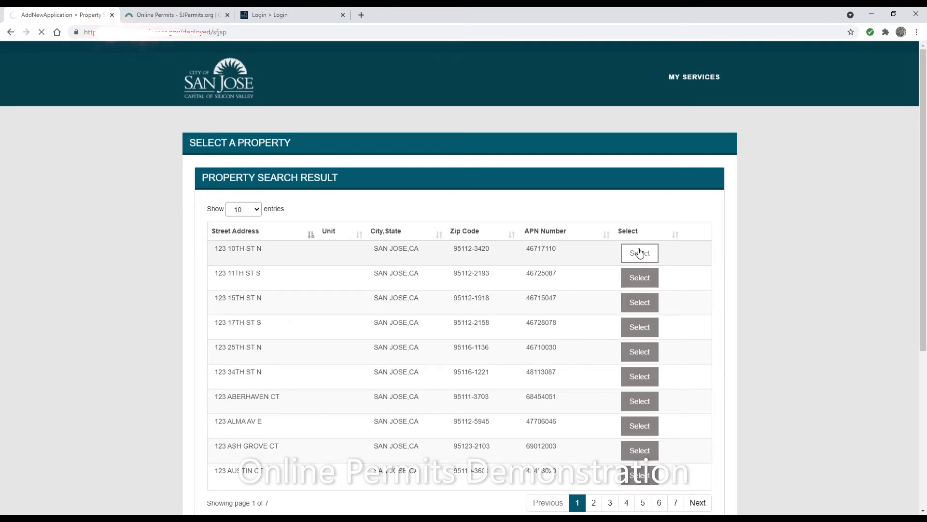
{"action": "left_click", "coordinate": [639, 253]}
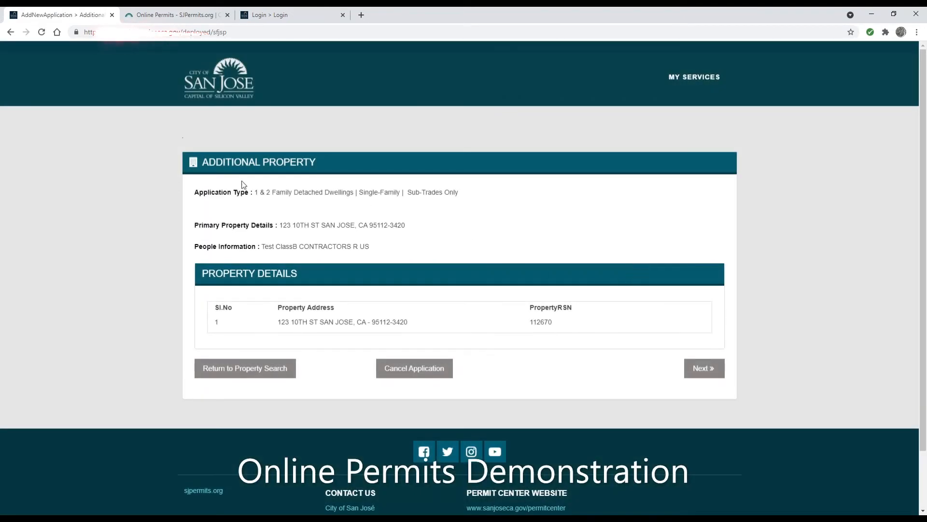
{"action": "left_click", "coordinate": [704, 368]}
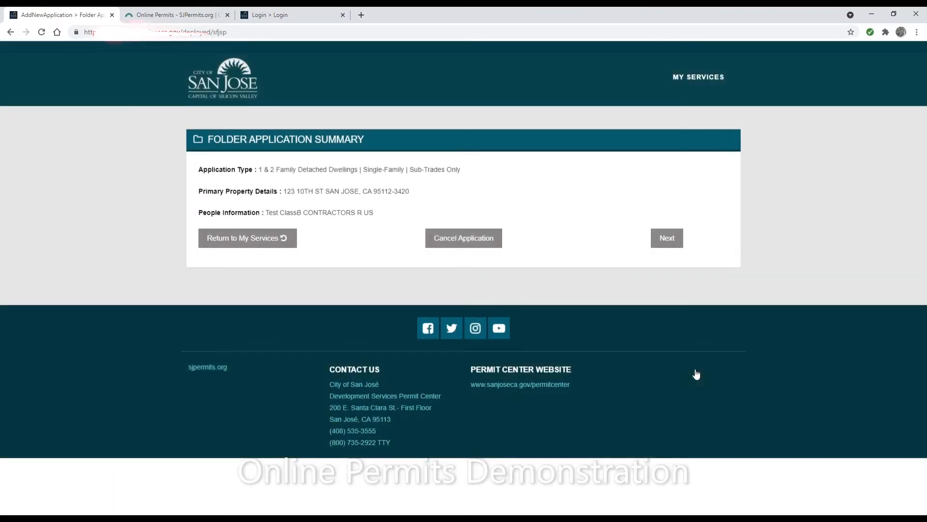
{"action": "left_click", "coordinate": [666, 237]}
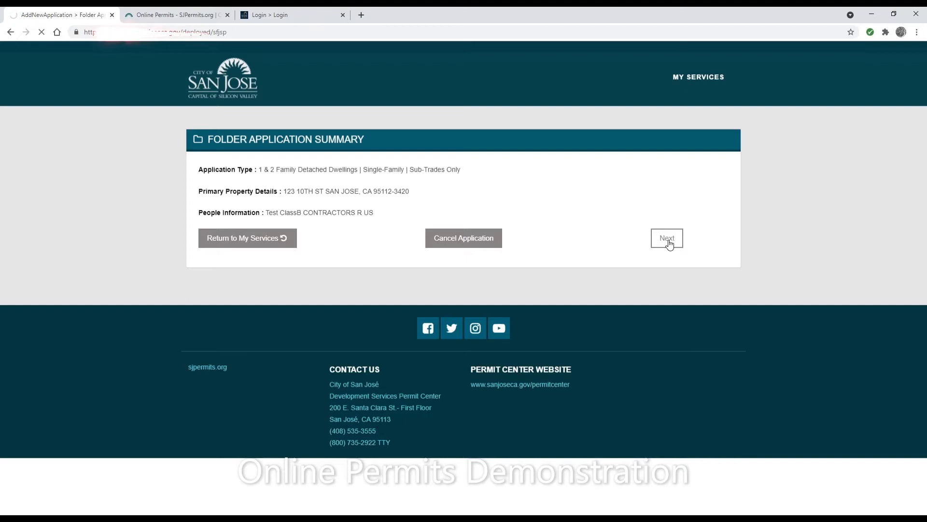
{"action": "left_click", "coordinate": [666, 237]}
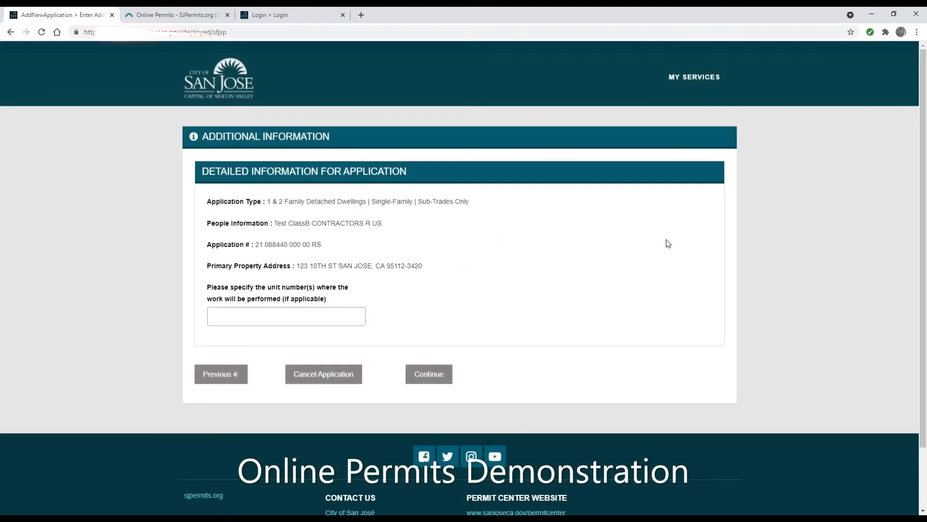
Skip the unit number and continue to the Fixture Details page
{"action": "left_click", "coordinate": [286, 316]}
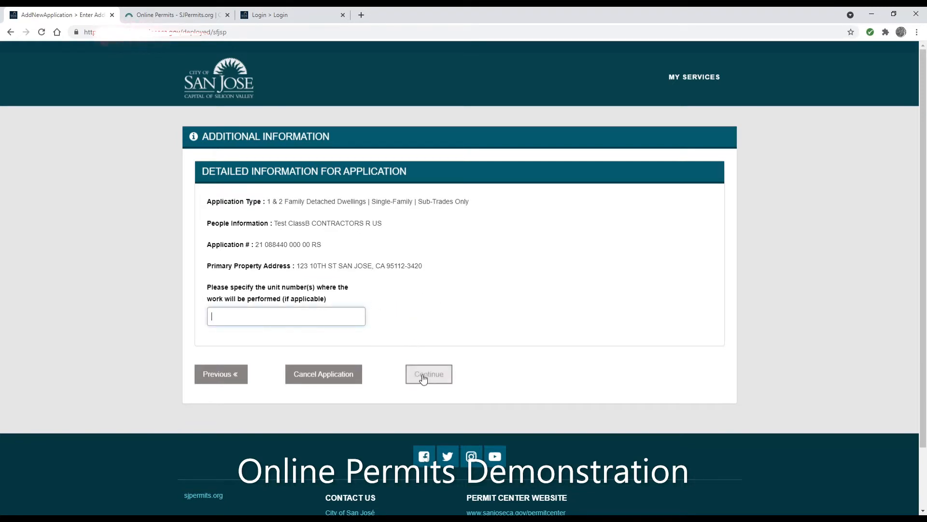
{"action": "left_click", "coordinate": [429, 374]}
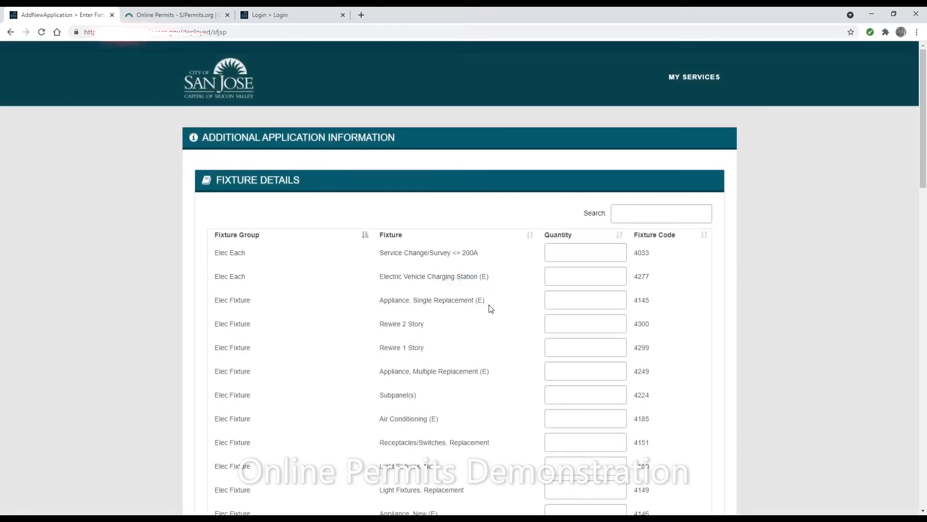
Enter quantity 1 for Furnace Replacement - SFR and Water Heater, Replacement - SFR, then submit
{"action": "scroll", "scroll_direction": "down", "scroll_amount": 3}
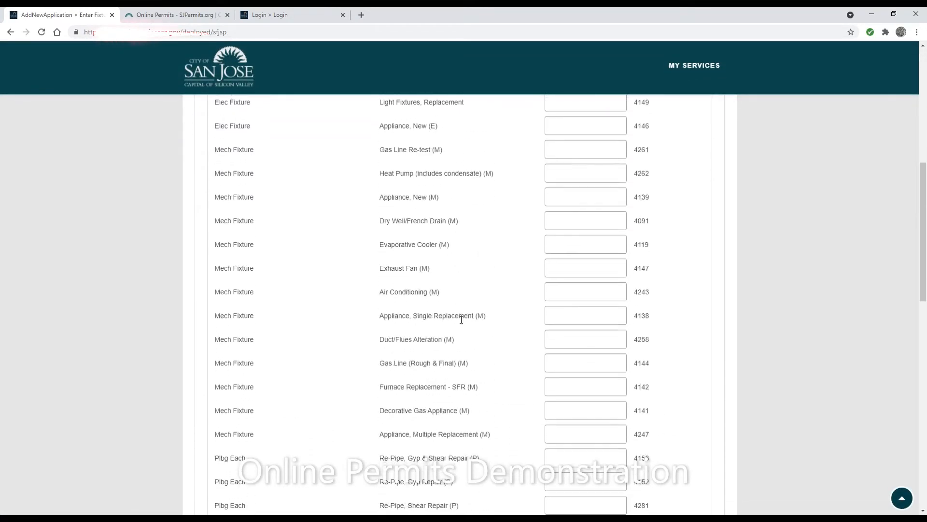
{"action": "scroll", "scroll_direction": "down", "scroll_amount": 3}
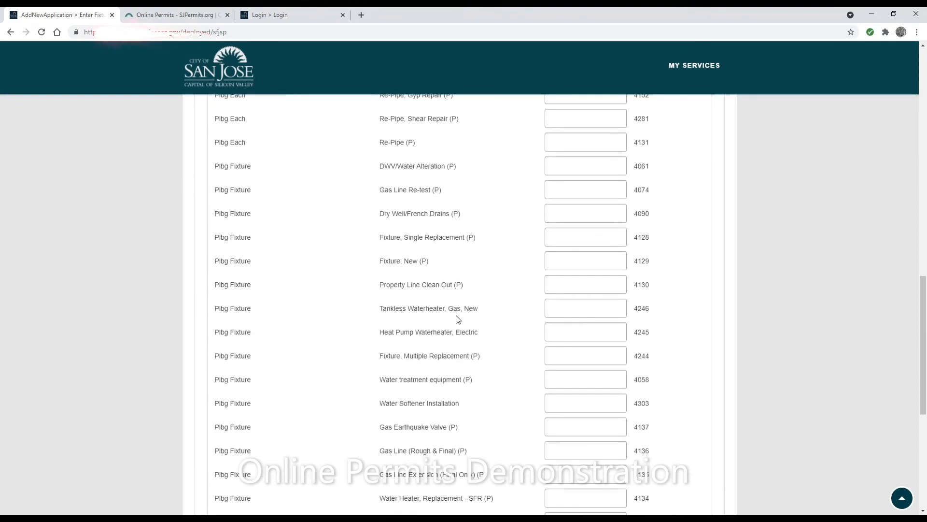
{"action": "scroll", "scroll_direction": "down", "scroll_amount": 3}
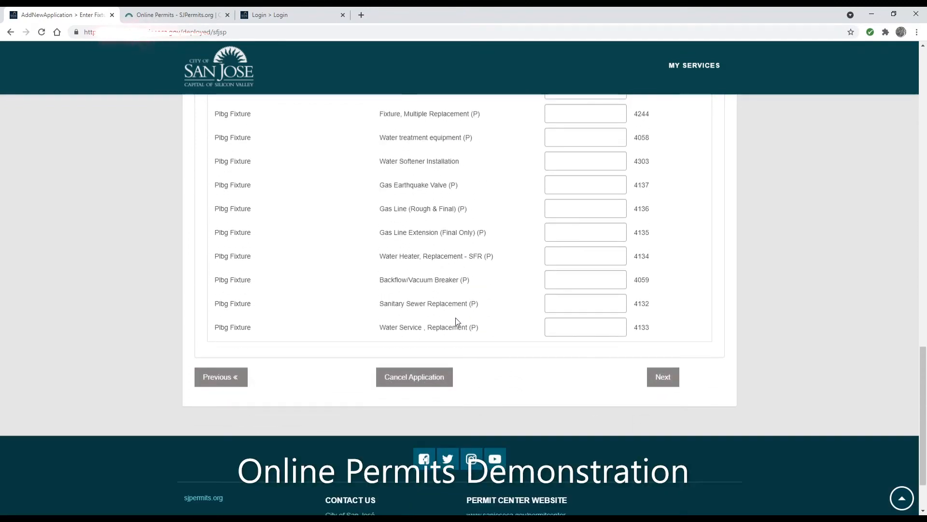
{"action": "scroll", "scroll_direction": "up", "scroll_amount": 3}
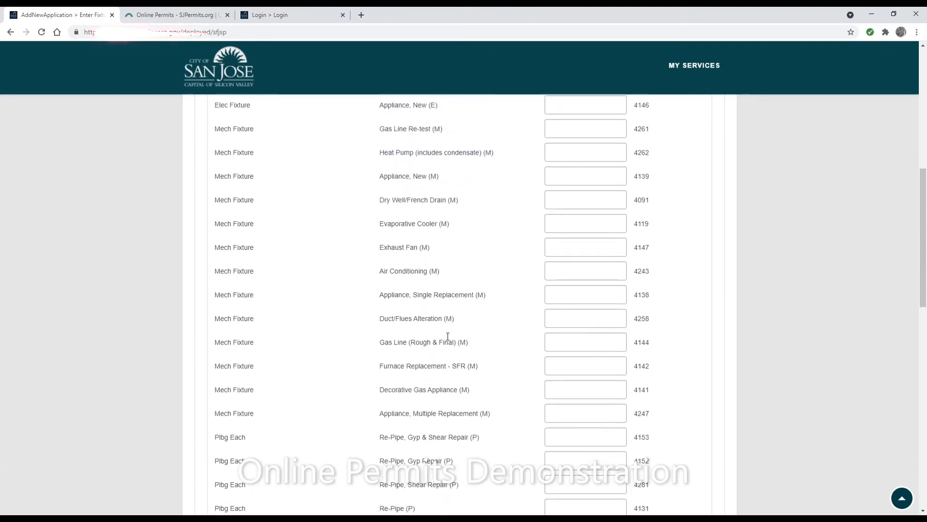
{"action": "scroll", "scroll_direction": "up", "scroll_amount": 3}
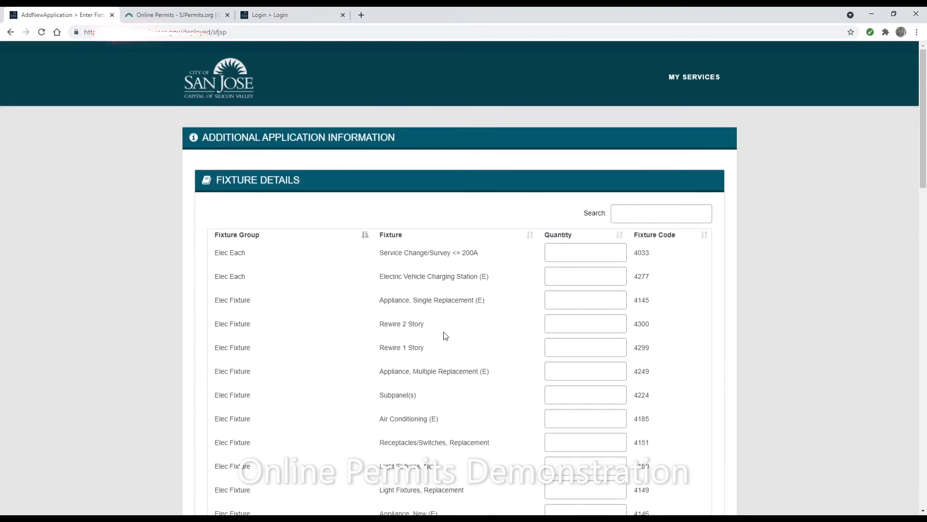
{"action": "scroll", "scroll_direction": "down", "scroll_amount": 3}
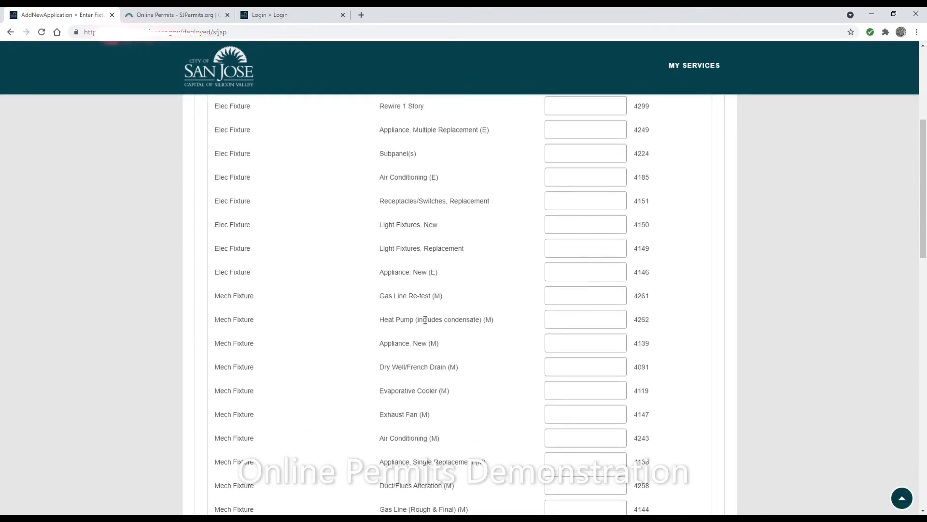
{"action": "scroll", "scroll_direction": "up", "scroll_amount": 3}
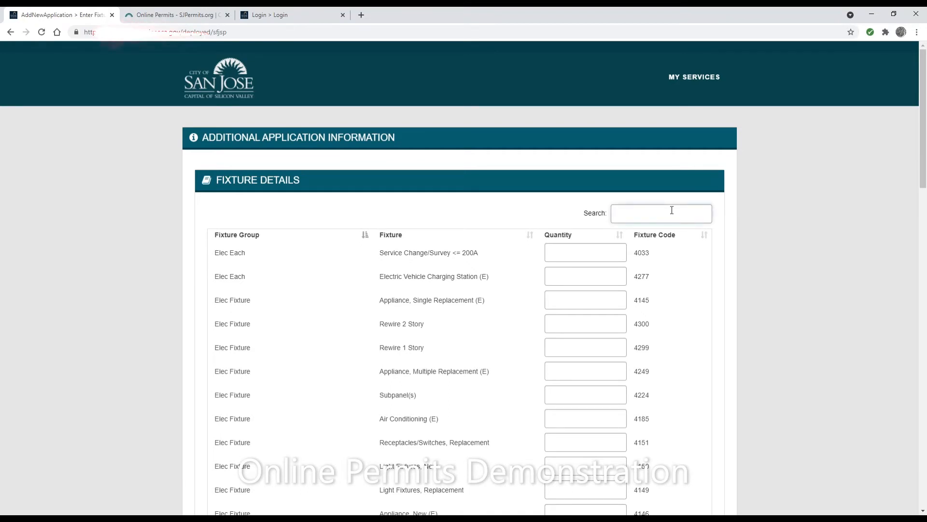
{"action": "type", "text": "water"}
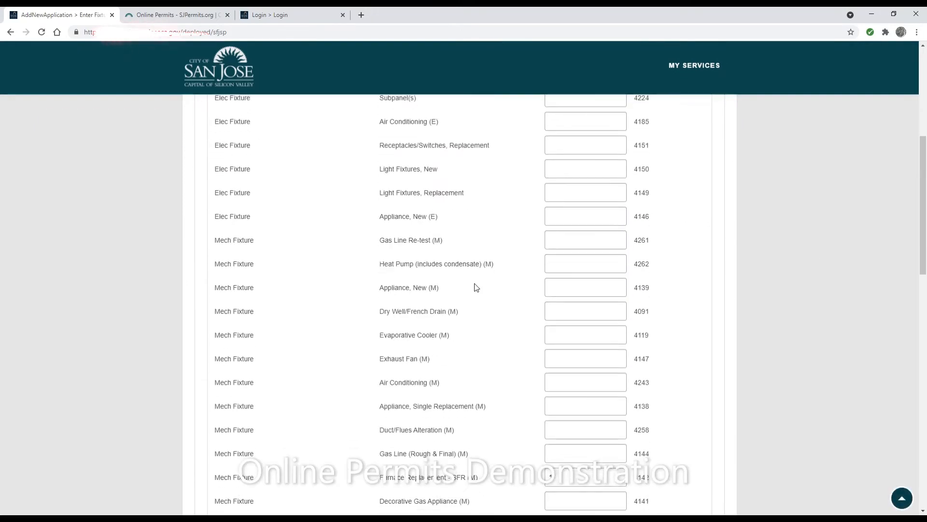
{"action": "scroll", "scroll_direction": "down", "scroll_amount": 3}
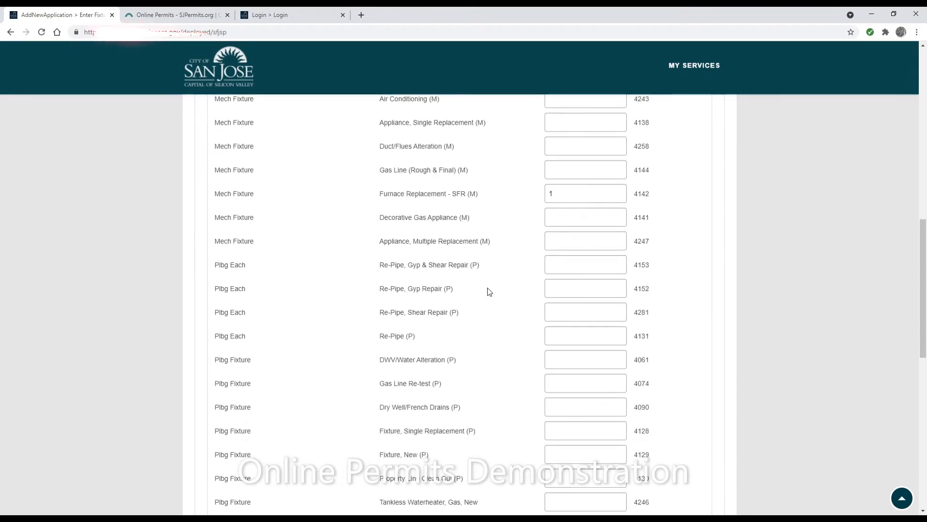
{"action": "scroll", "scroll_direction": "down", "scroll_amount": 3}
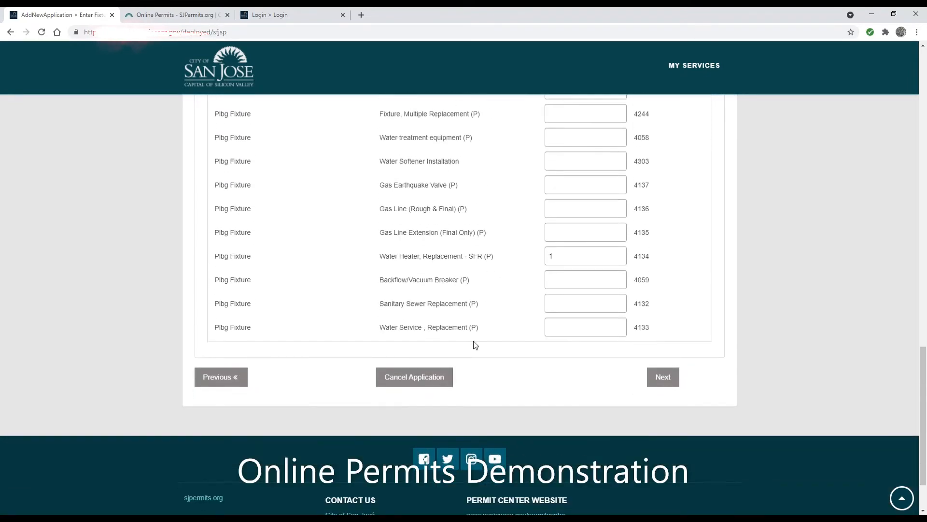
{"action": "left_click", "coordinate": [663, 377]}
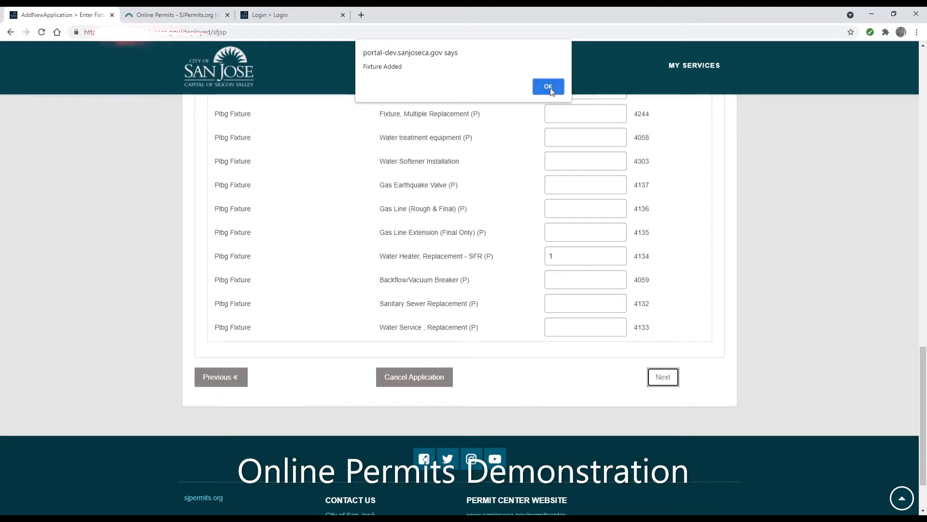
{"action": "mouse_move", "coordinate": [553, 95]}
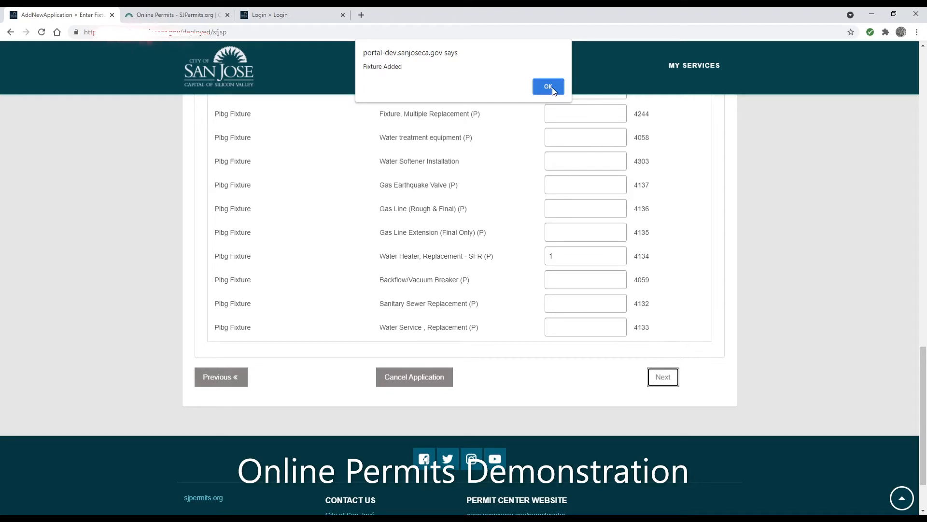
Dismiss the Fixture Added alert and proceed to the building permit form
{"action": "left_click", "coordinate": [548, 87]}
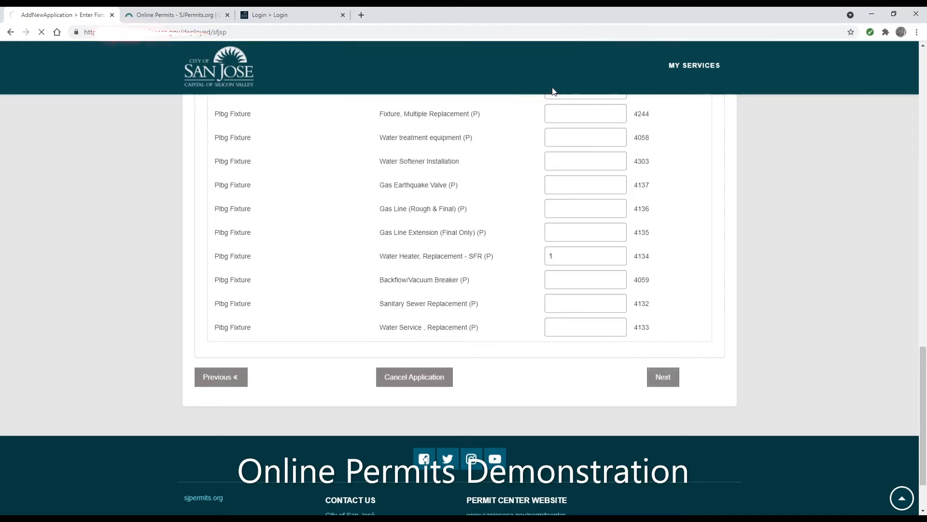
{"action": "mouse_move", "coordinate": [644, 316]}
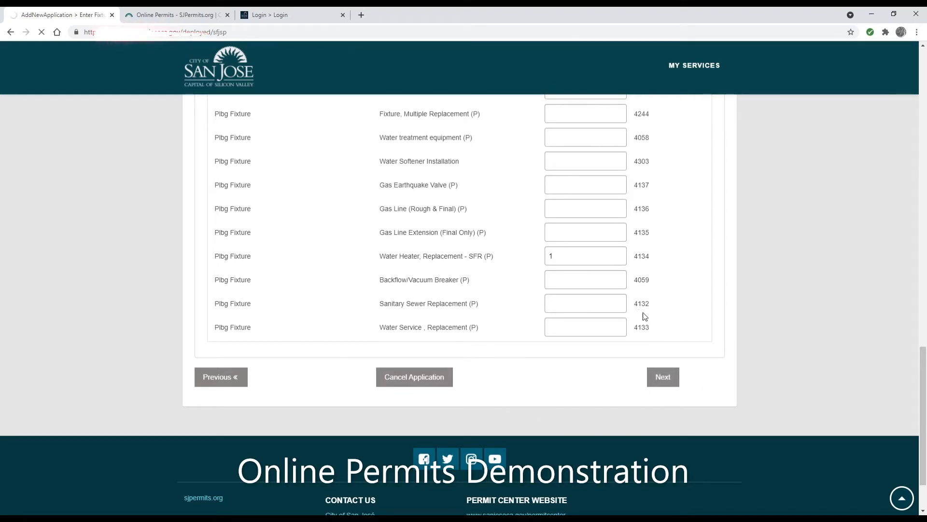
{"action": "left_click", "coordinate": [663, 377]}
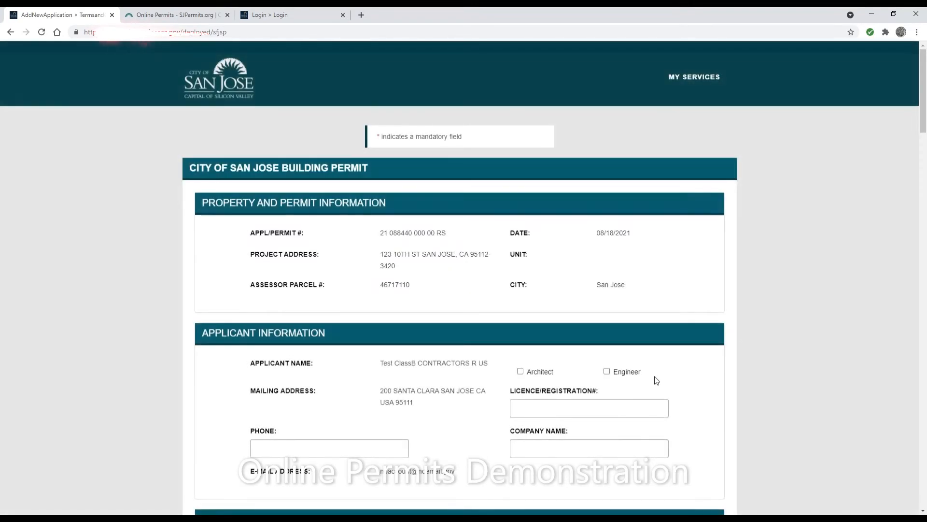
{"action": "mouse_move", "coordinate": [353, 277]}
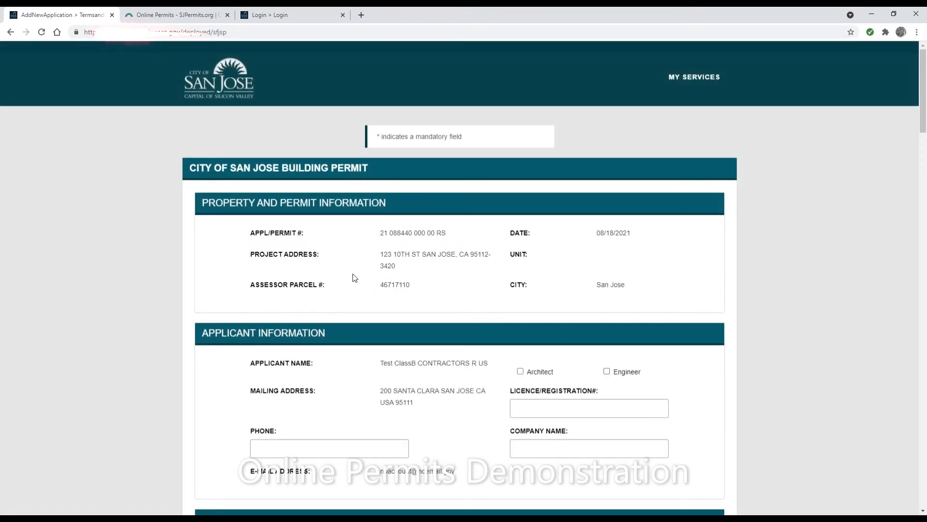
{"action": "mouse_move", "coordinate": [376, 272]}
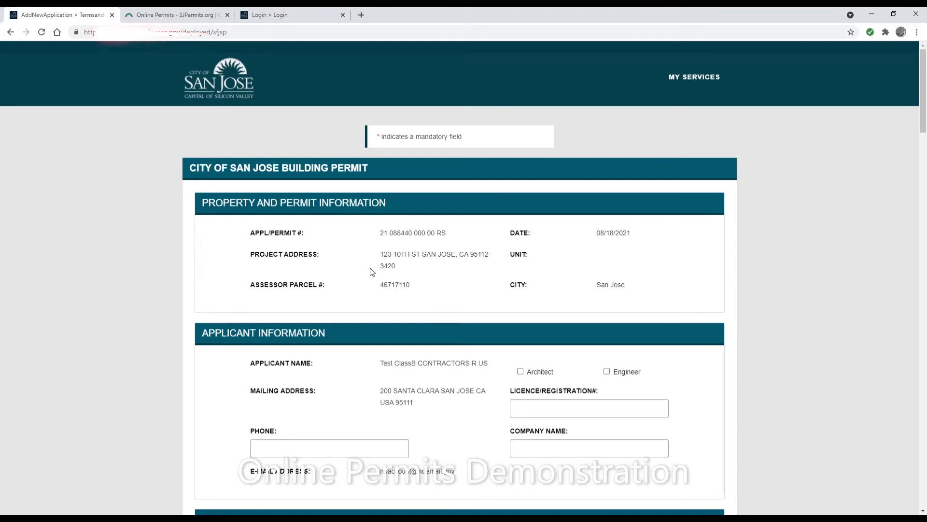
{"action": "scroll", "scroll_direction": "down", "scroll_amount": 3}
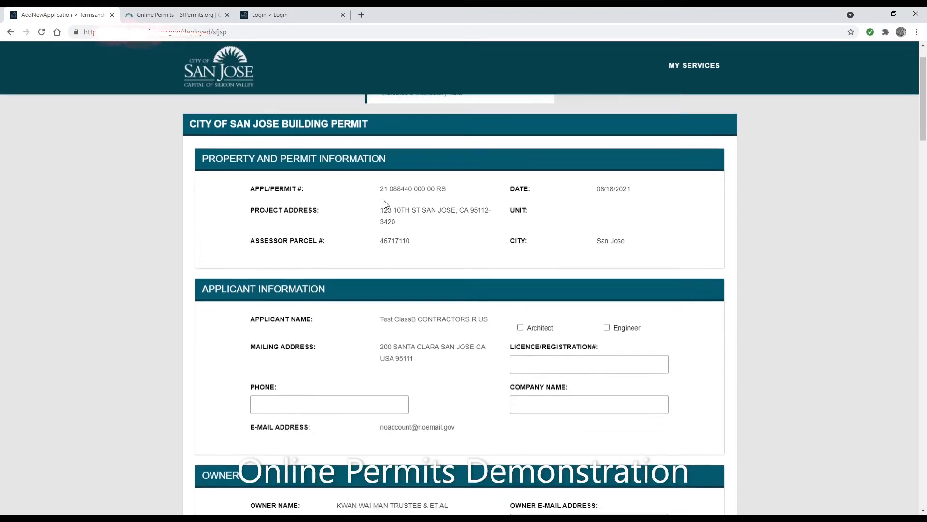
{"action": "scroll", "scroll_direction": "down", "scroll_amount": 3}
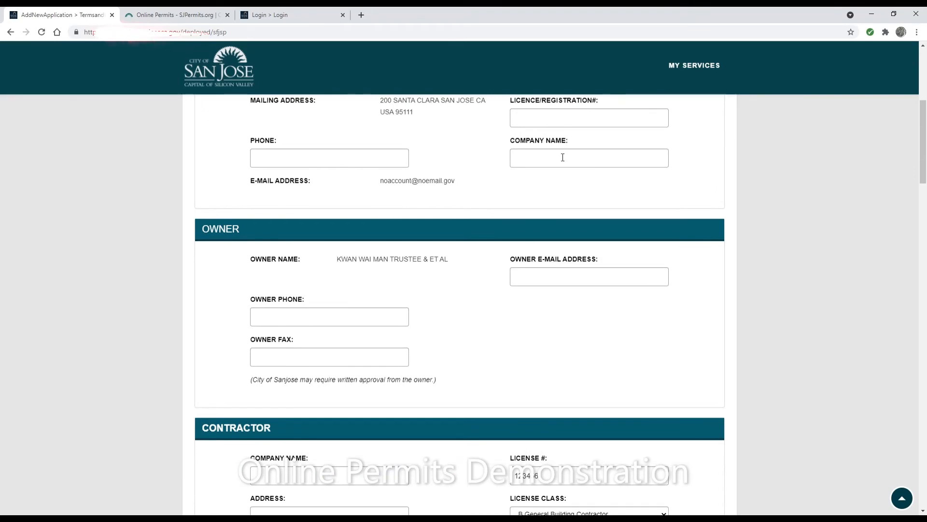
{"action": "scroll", "scroll_direction": "down", "scroll_amount": 3}
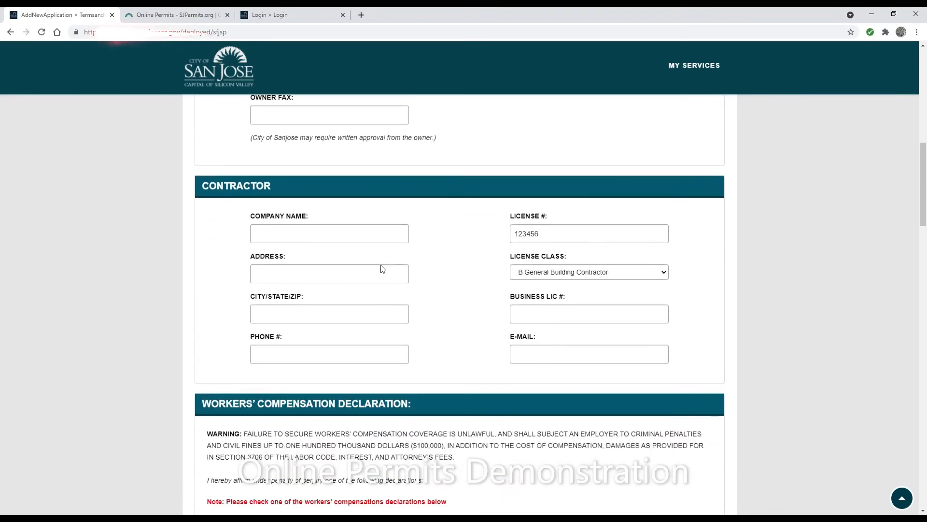
{"action": "scroll", "scroll_direction": "up", "scroll_amount": 3}
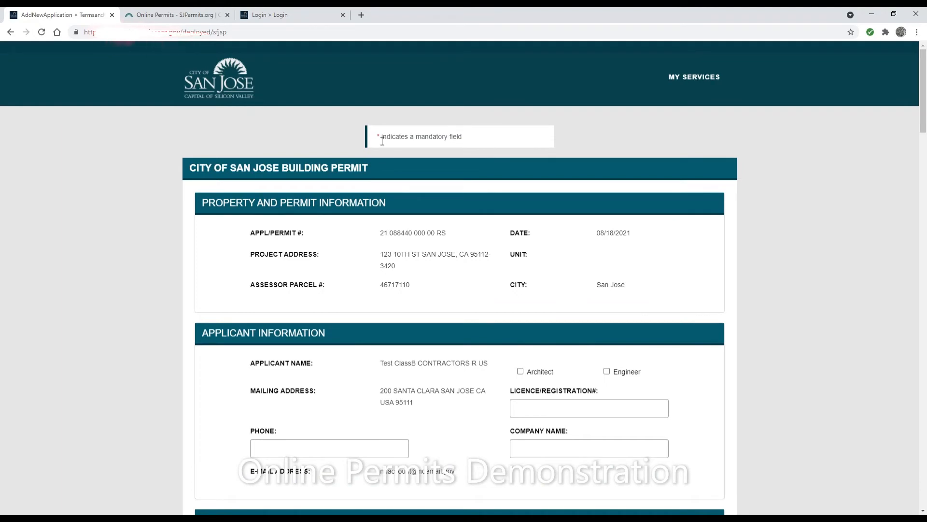
{"action": "triple_click", "coordinate": [419, 136]}
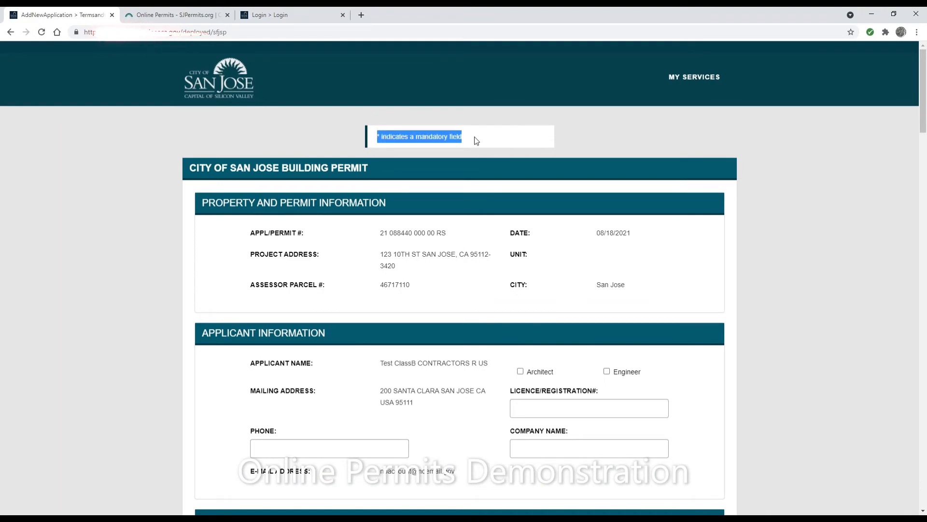
{"action": "scroll", "scroll_direction": "down", "scroll_amount": 3}
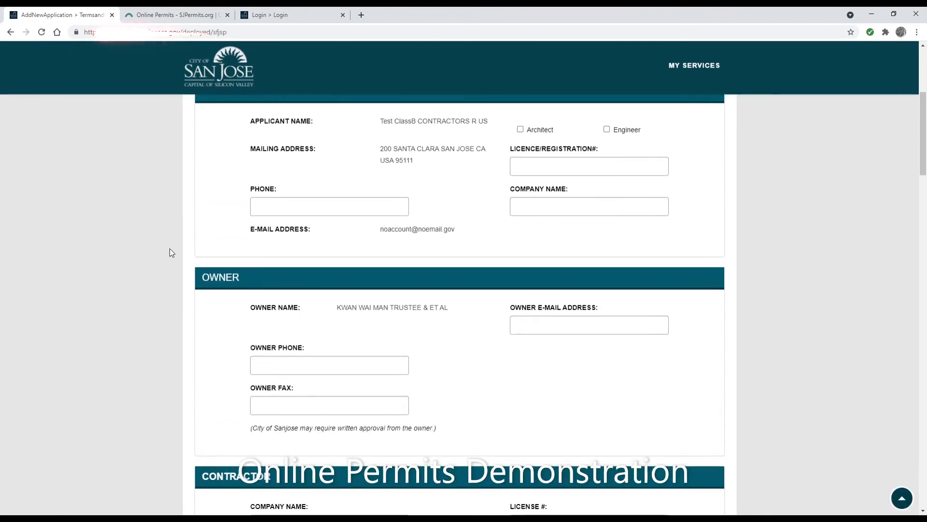
{"action": "scroll", "scroll_direction": "down", "scroll_amount": 3}
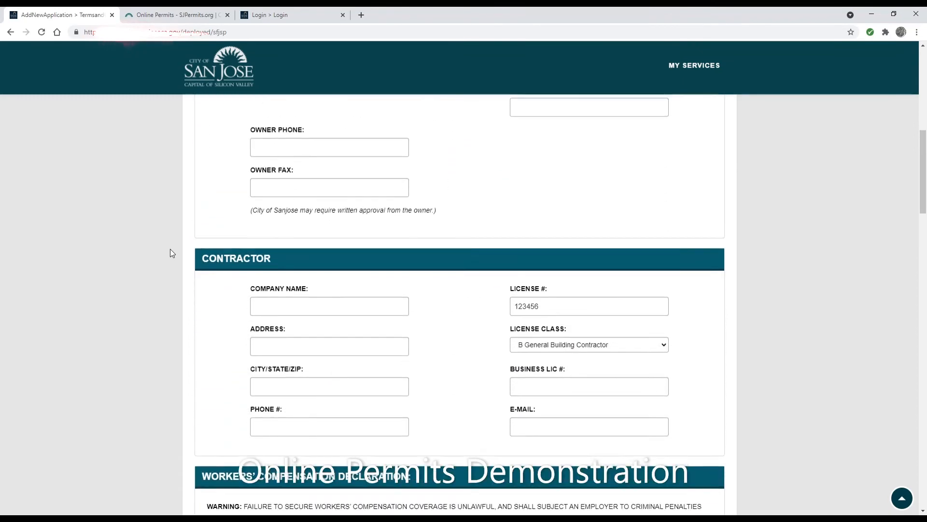
{"action": "scroll", "scroll_direction": "down", "scroll_amount": 3}
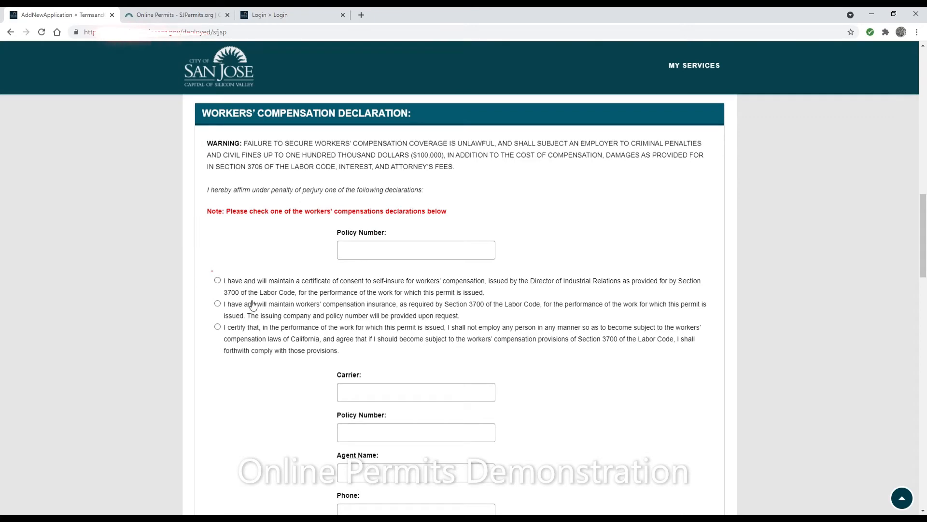
Declare workers' comp coverage, sign the contractor and smoke/CO alarm declarations, and agree to terms
{"action": "left_click", "coordinate": [218, 304]}
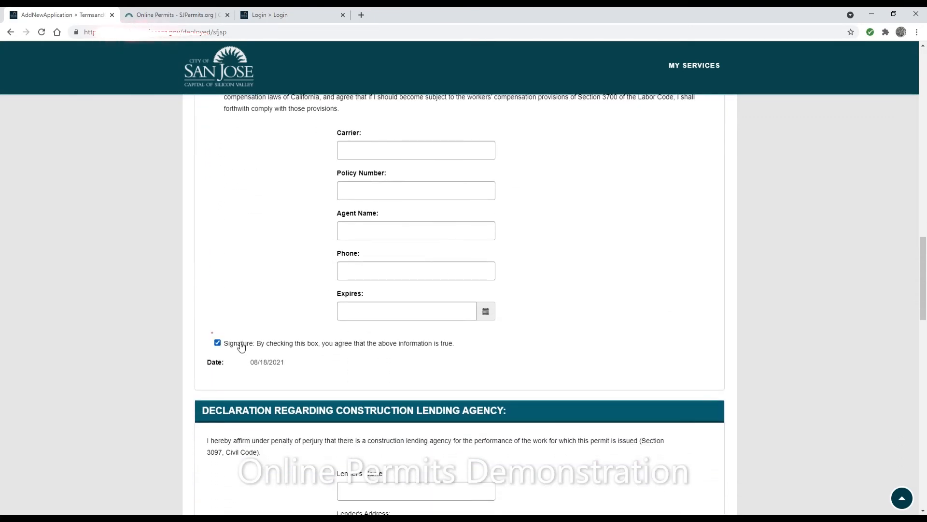
{"action": "scroll", "scroll_direction": "down", "scroll_amount": 3}
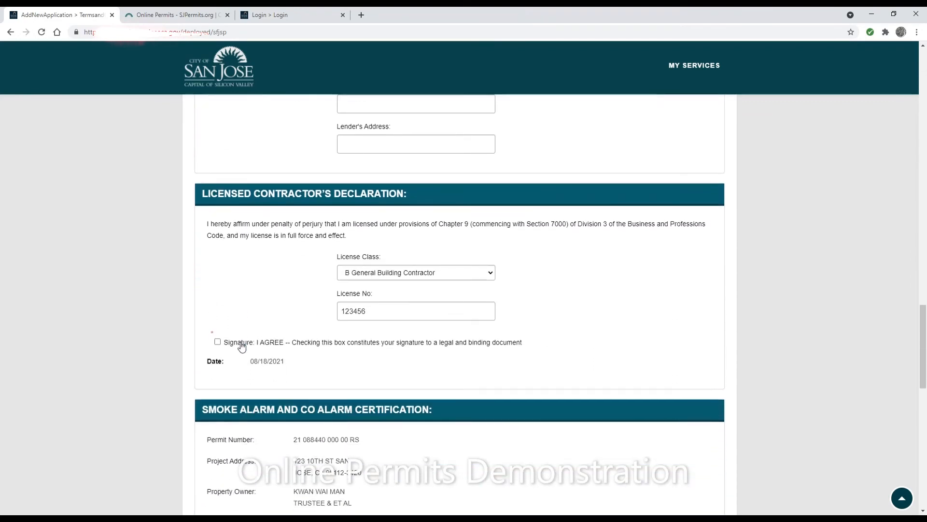
{"action": "left_click", "coordinate": [218, 342]}
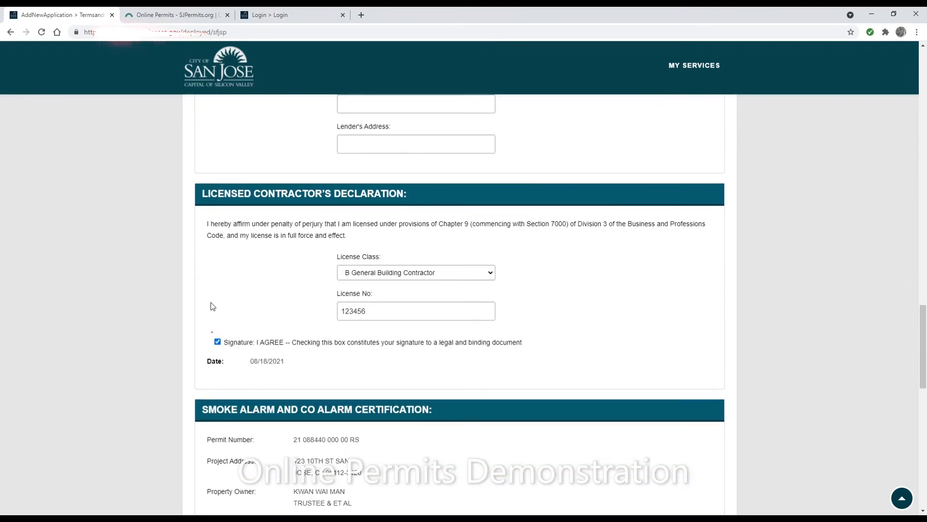
{"action": "scroll", "scroll_direction": "down", "scroll_amount": 3}
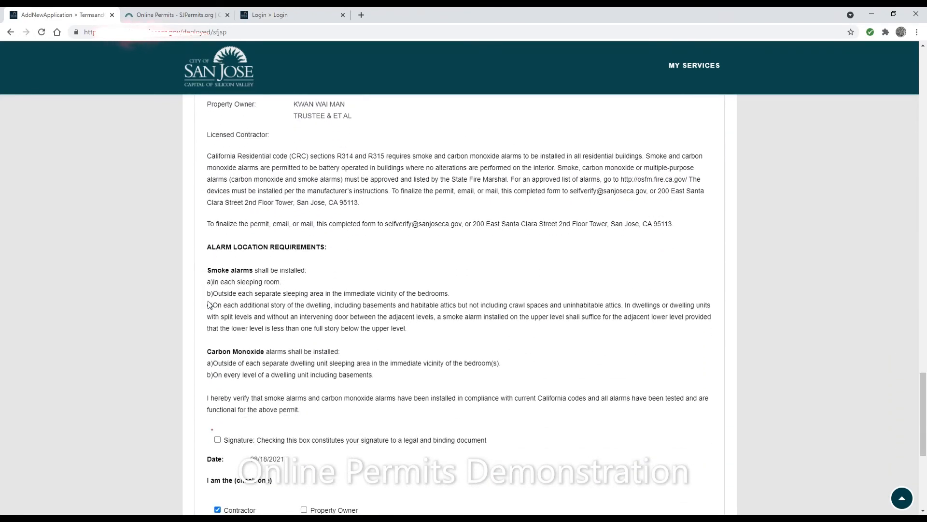
{"action": "left_click", "coordinate": [217, 440]}
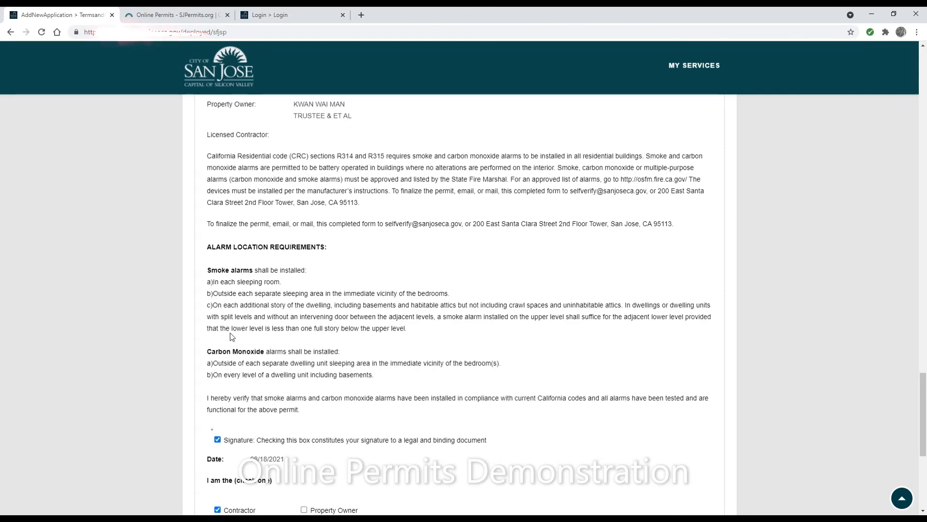
{"action": "scroll", "scroll_direction": "down", "scroll_amount": 3}
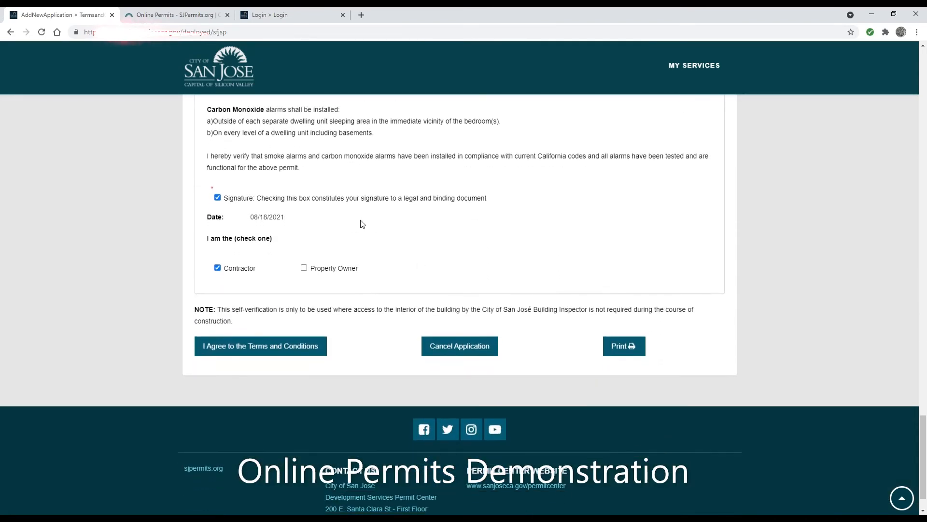
{"action": "mouse_move", "coordinate": [261, 267]}
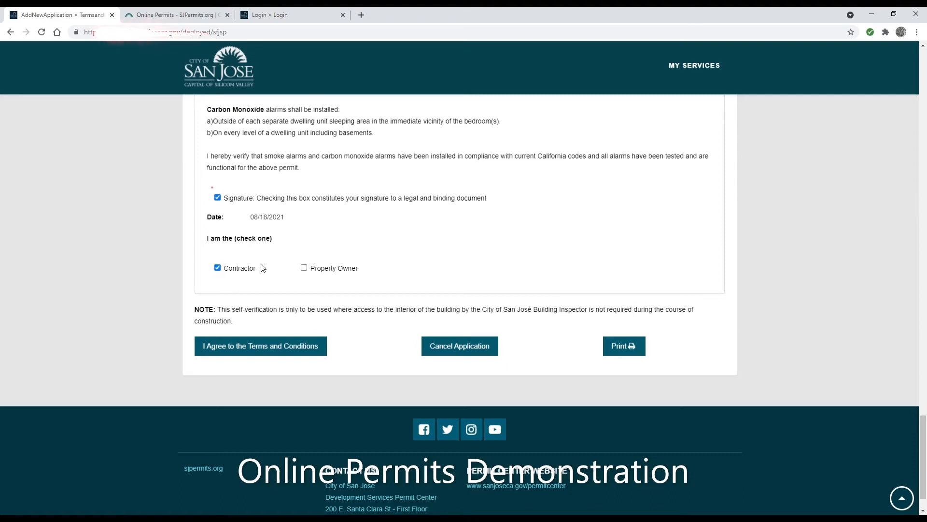
{"action": "mouse_move", "coordinate": [347, 295]}
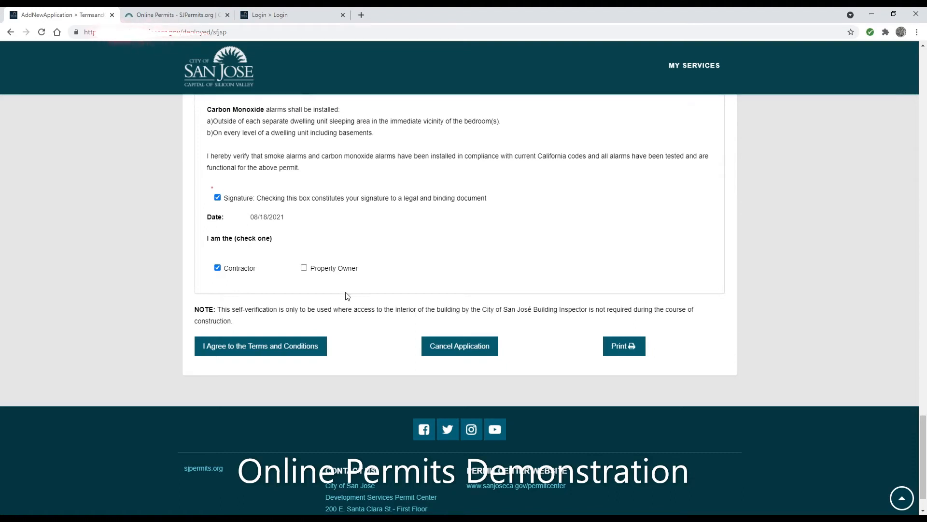
{"action": "mouse_move", "coordinate": [459, 345]}
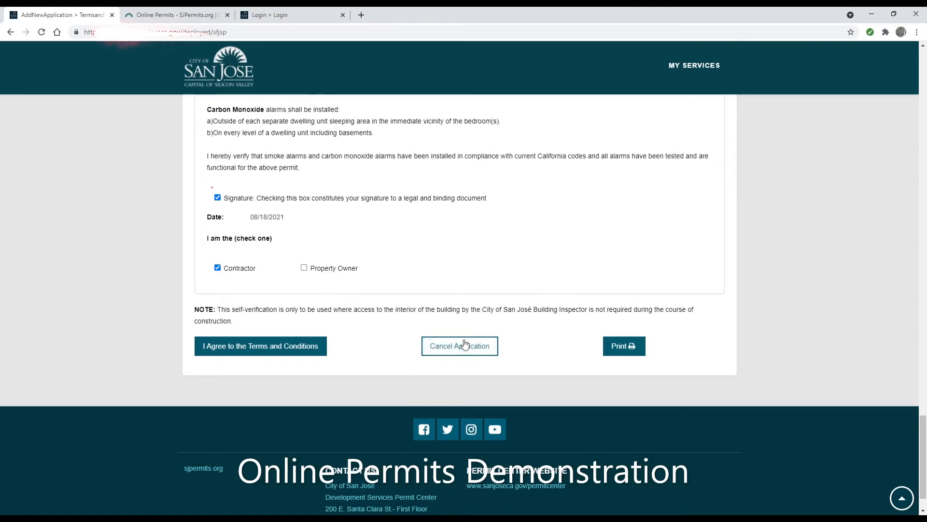
{"action": "mouse_move", "coordinate": [174, 346]}
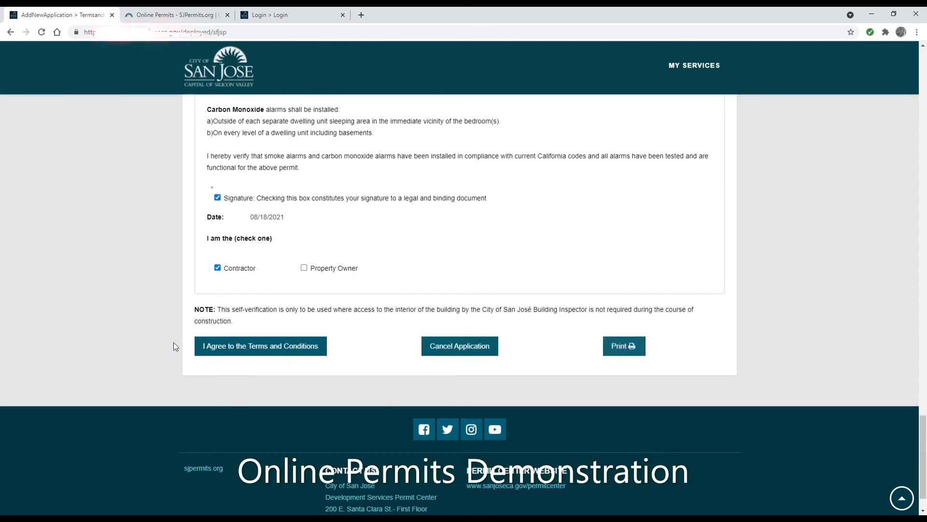
{"action": "mouse_move", "coordinate": [272, 348]}
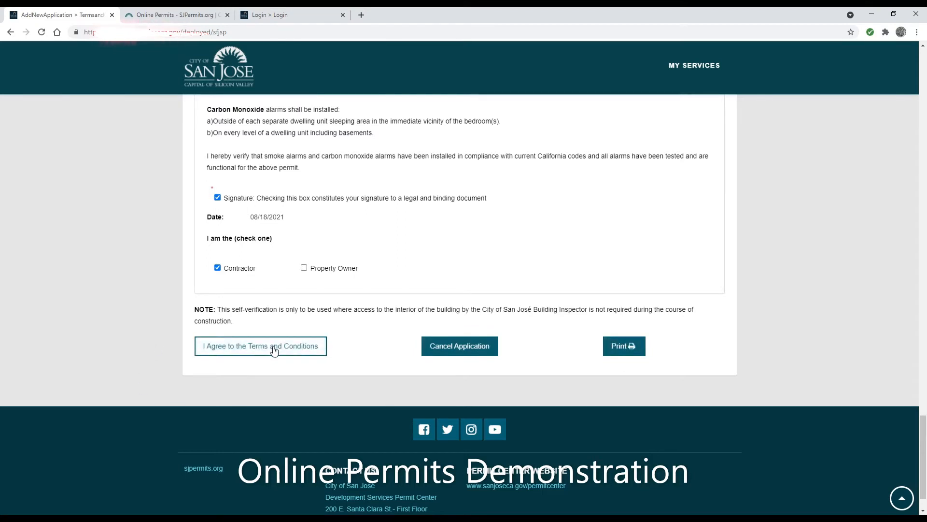
{"action": "left_click", "coordinate": [260, 346]}
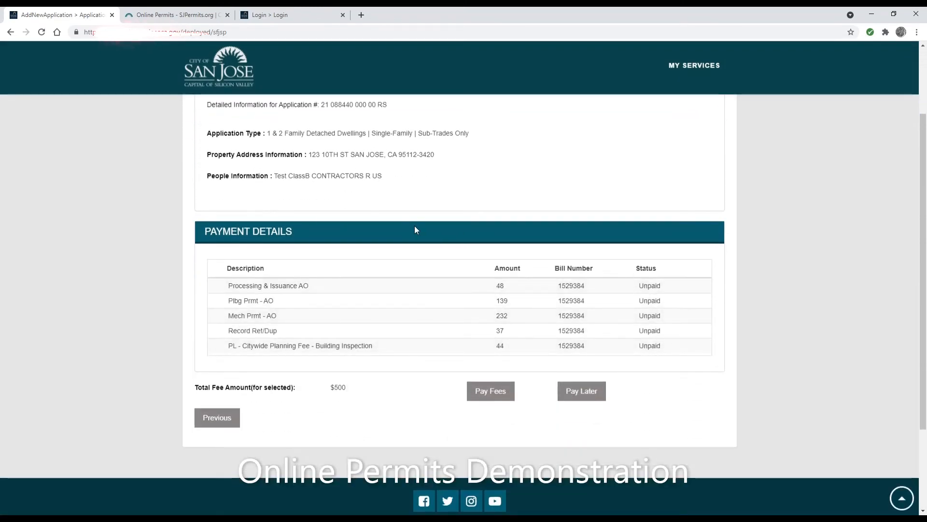
{"action": "mouse_move", "coordinate": [580, 232]}
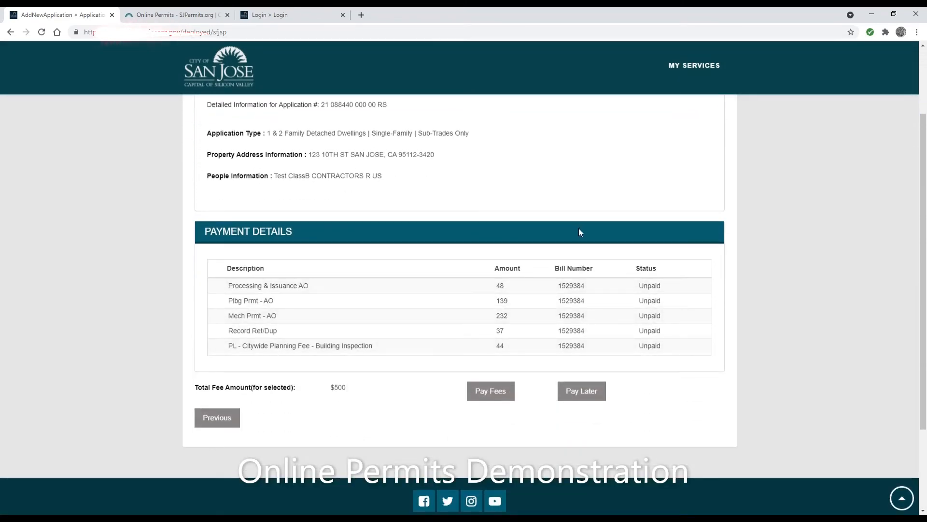
Check the five unpaid fees totalling $500 on Payment Details and choose Pay Fees
{"action": "scroll", "scroll_direction": "up", "scroll_amount": 3}
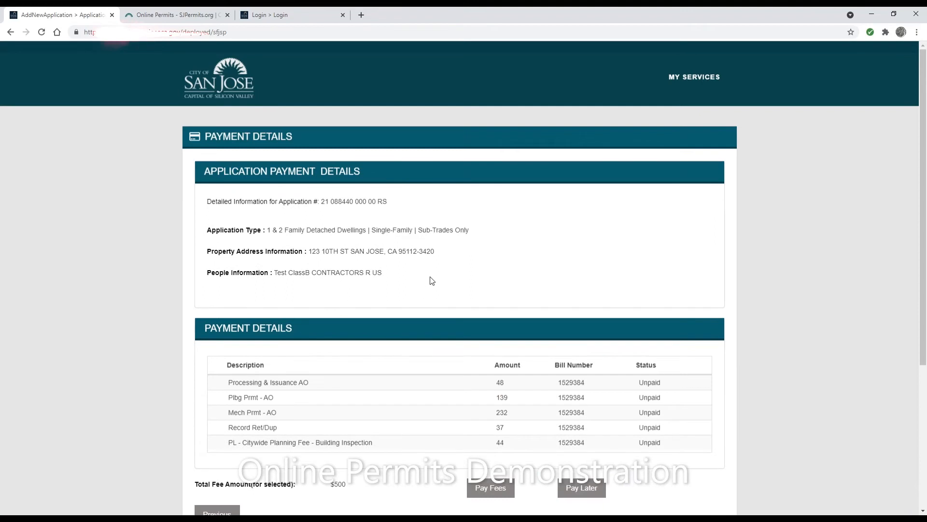
{"action": "mouse_move", "coordinate": [431, 237]}
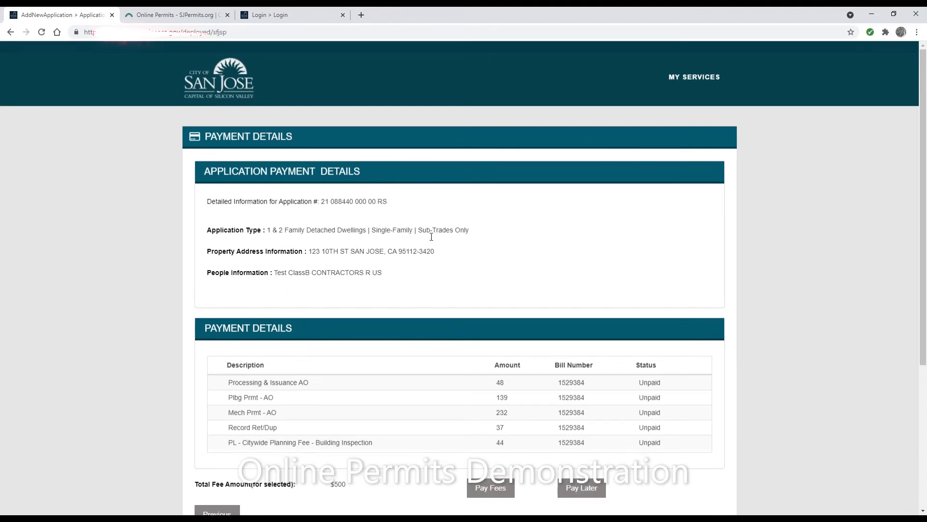
{"action": "scroll", "scroll_direction": "down", "scroll_amount": 3}
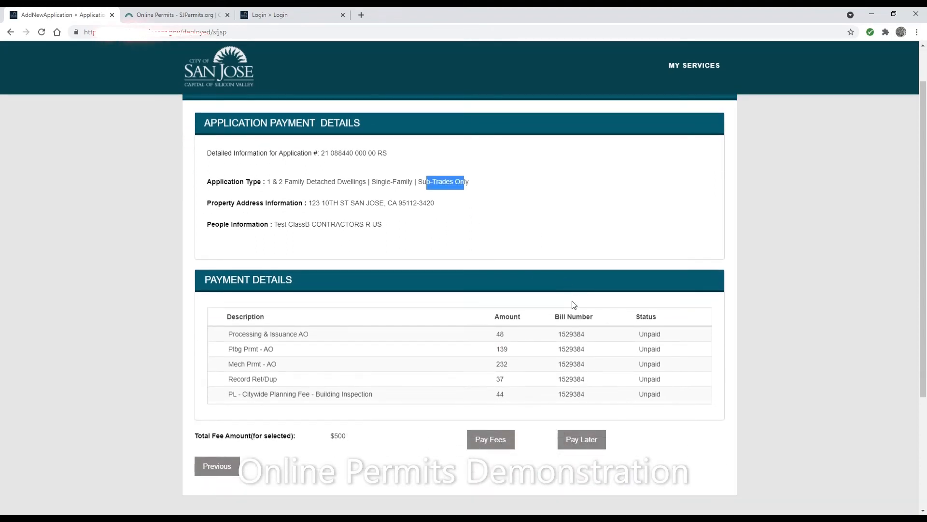
{"action": "mouse_move", "coordinate": [267, 372]}
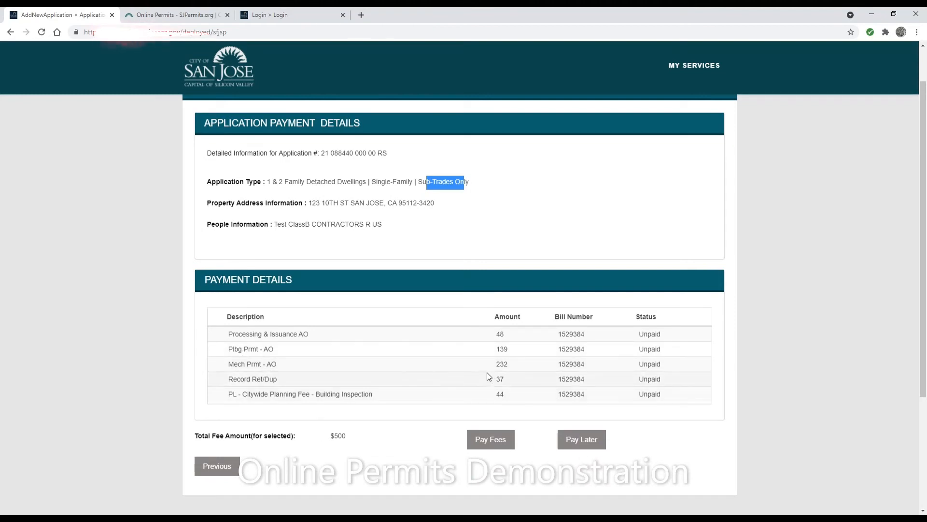
{"action": "mouse_move", "coordinate": [260, 334]}
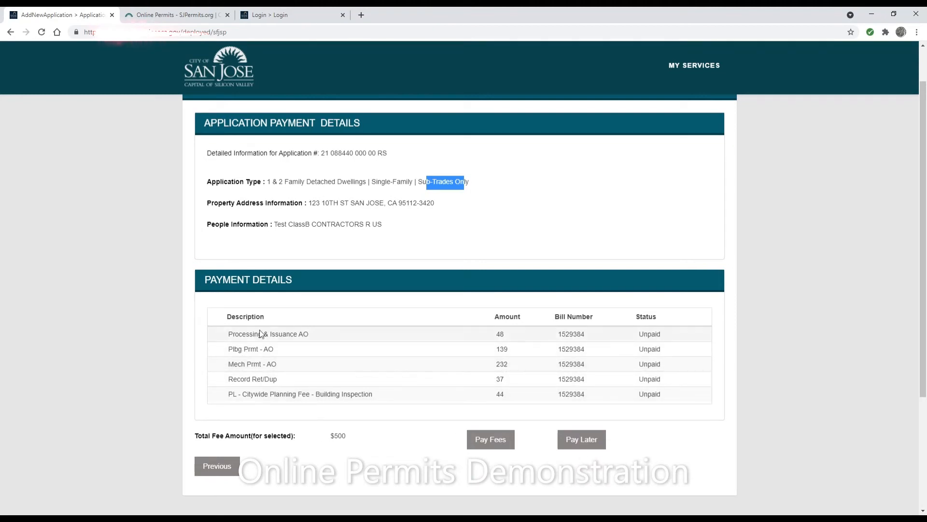
{"action": "mouse_move", "coordinate": [463, 485]}
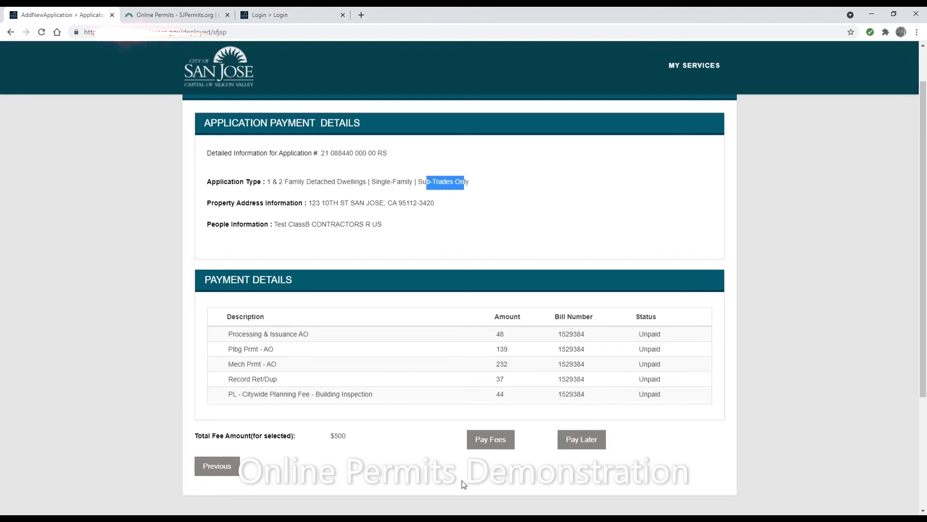
{"action": "left_click", "coordinate": [490, 439]}
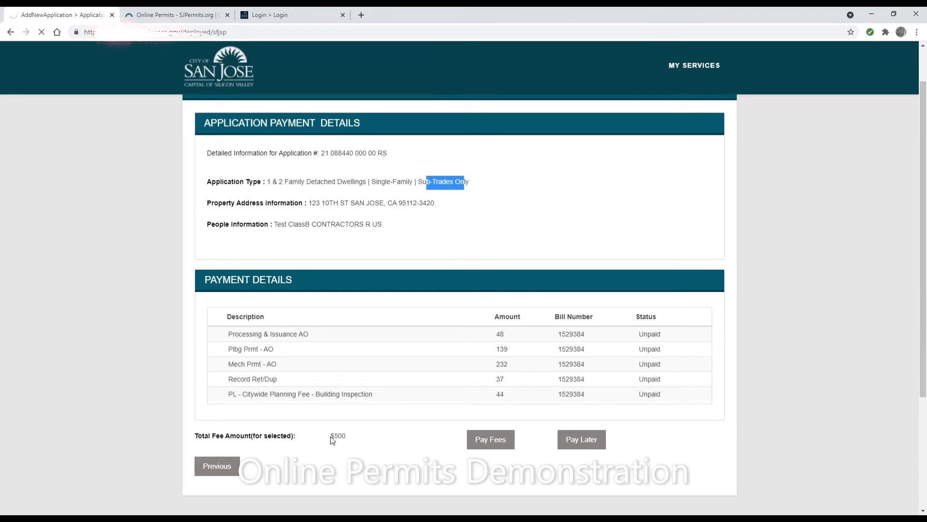
{"action": "left_click", "coordinate": [489, 439]}
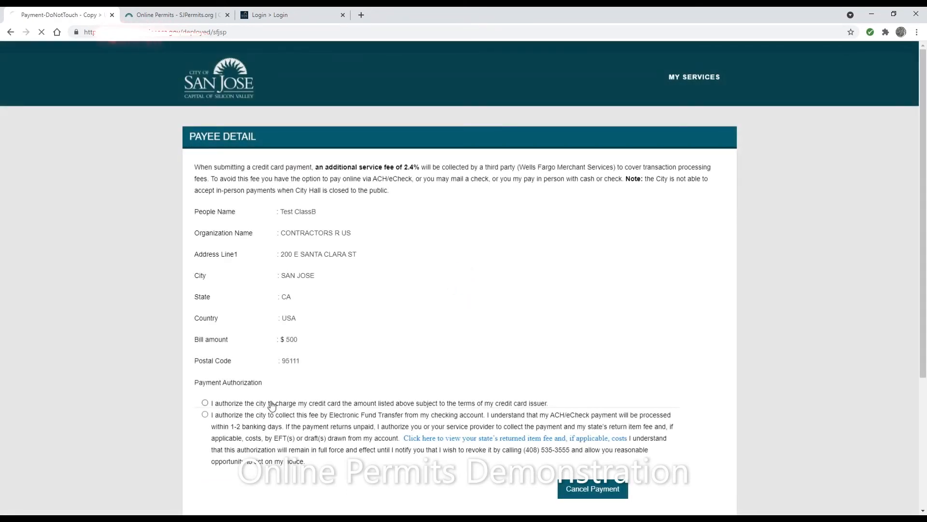
Authorize charging the $500 bill to a credit card and proceed to card payment
{"action": "left_click", "coordinate": [205, 403]}
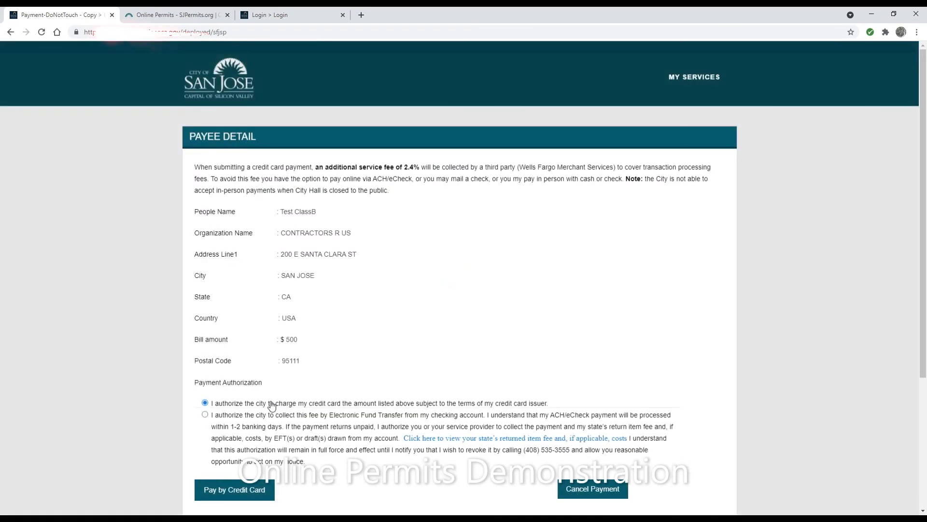
{"action": "mouse_move", "coordinate": [279, 423]}
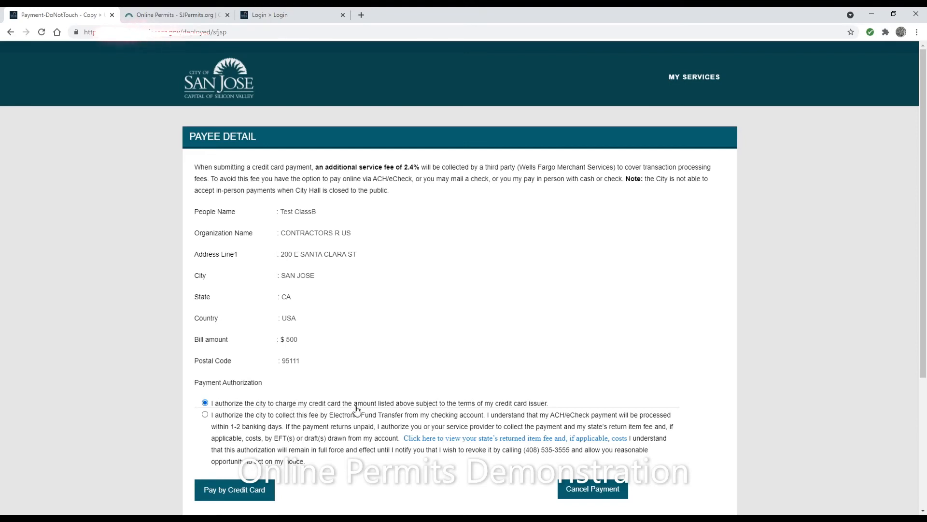
{"action": "scroll", "scroll_direction": "down", "scroll_amount": 3}
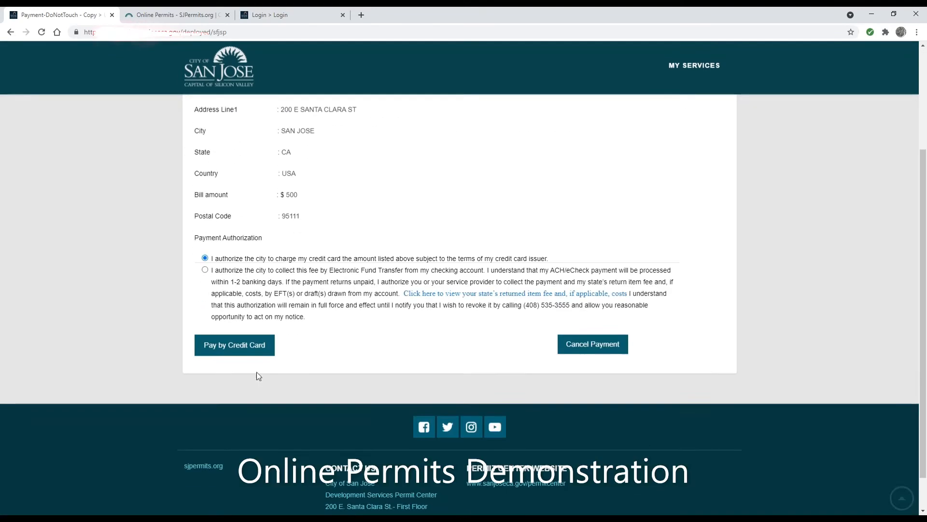
{"action": "scroll", "scroll_direction": "up", "scroll_amount": 3}
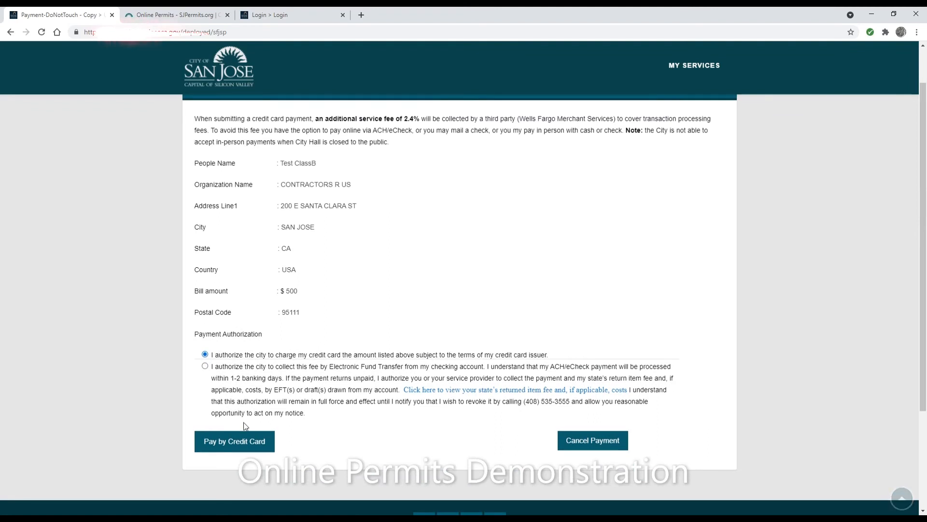
{"action": "left_click", "coordinate": [234, 441]}
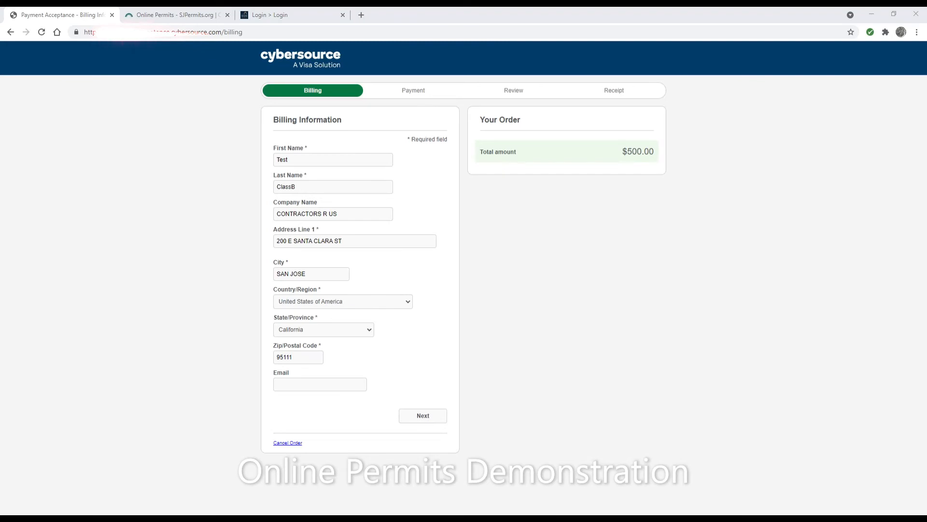
{"action": "type", "text": "noaccount@noemail.gov"}
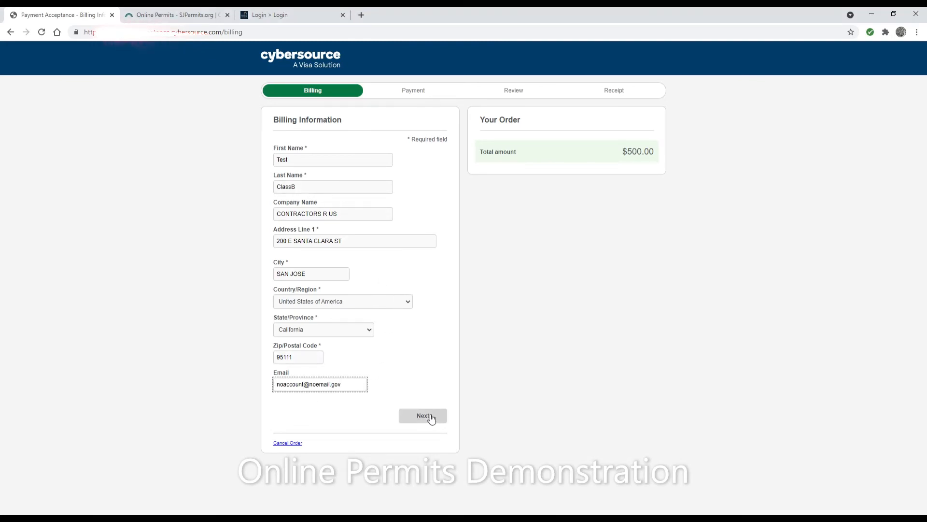
{"action": "left_click", "coordinate": [423, 415]}
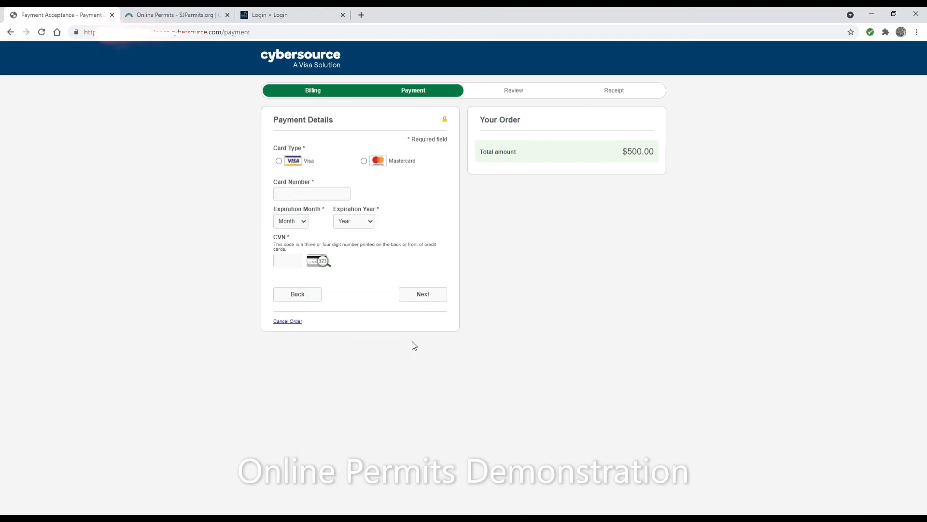
{"action": "left_click", "coordinate": [279, 161]}
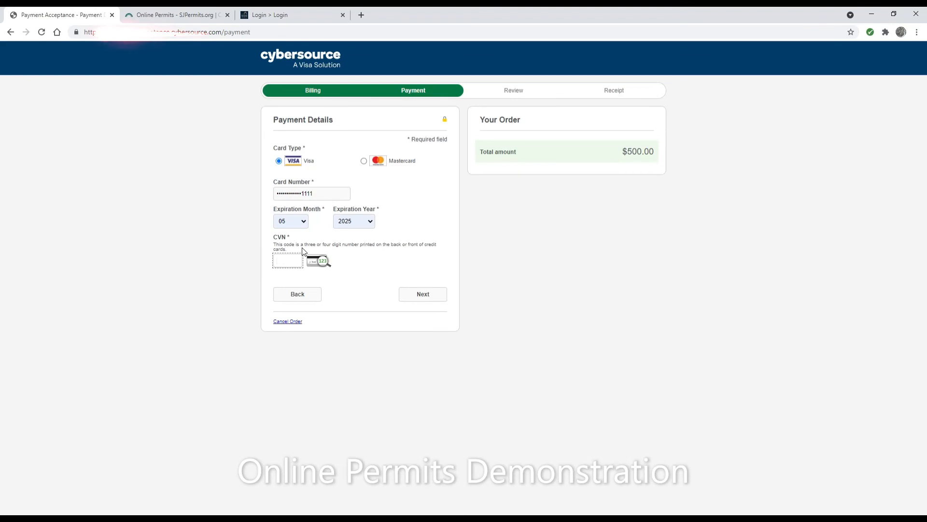
{"action": "type", "text": "555"}
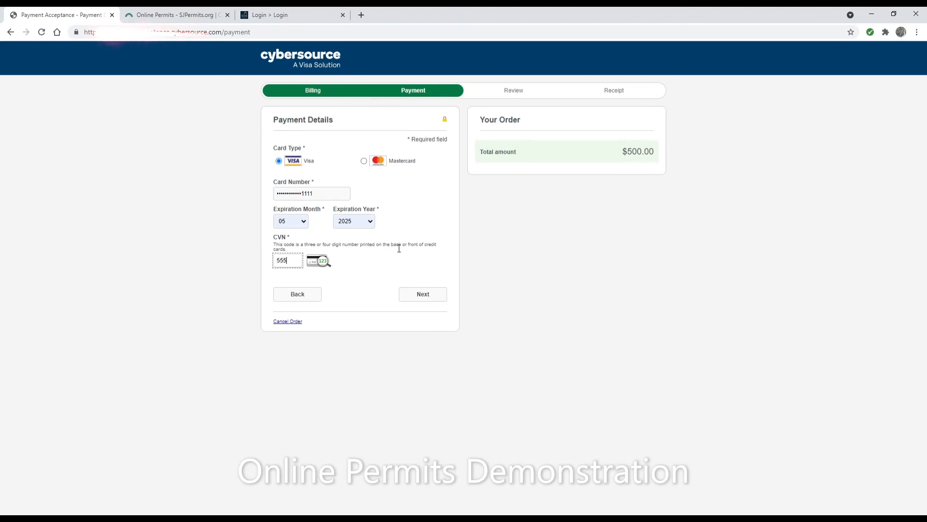
{"action": "left_click", "coordinate": [423, 294]}
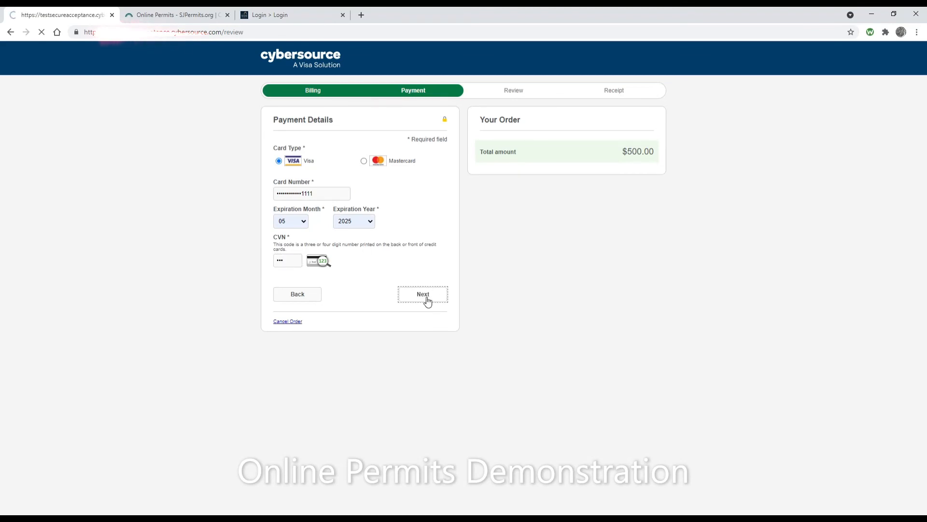
{"action": "left_click", "coordinate": [424, 295]}
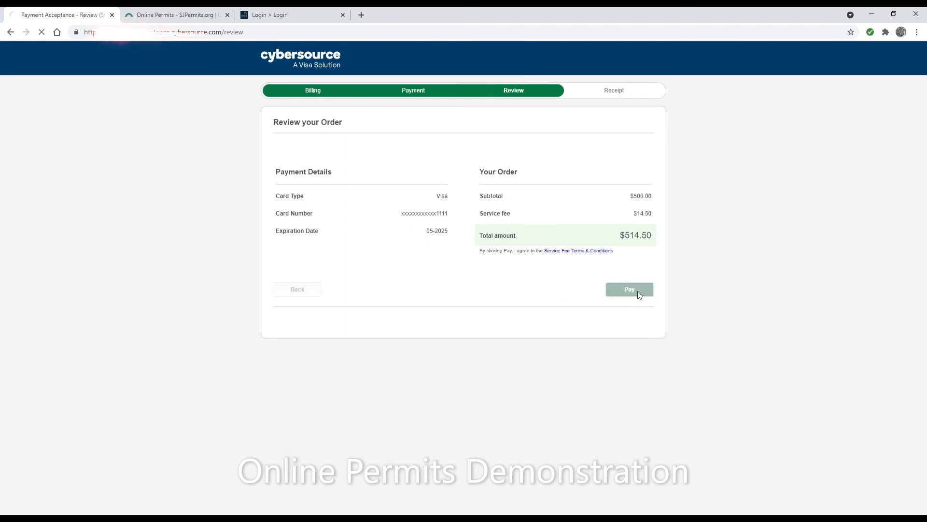
{"action": "left_click", "coordinate": [629, 289]}
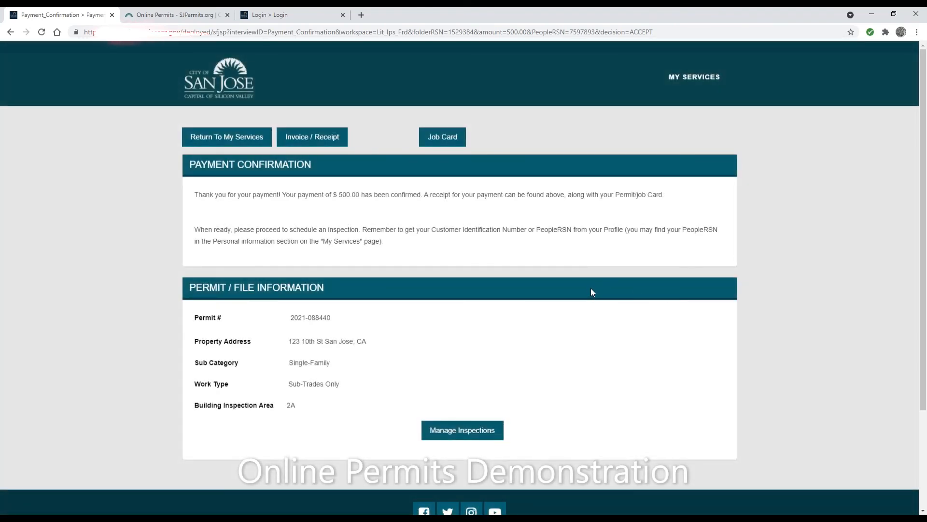
{"action": "mouse_move", "coordinate": [374, 210]}
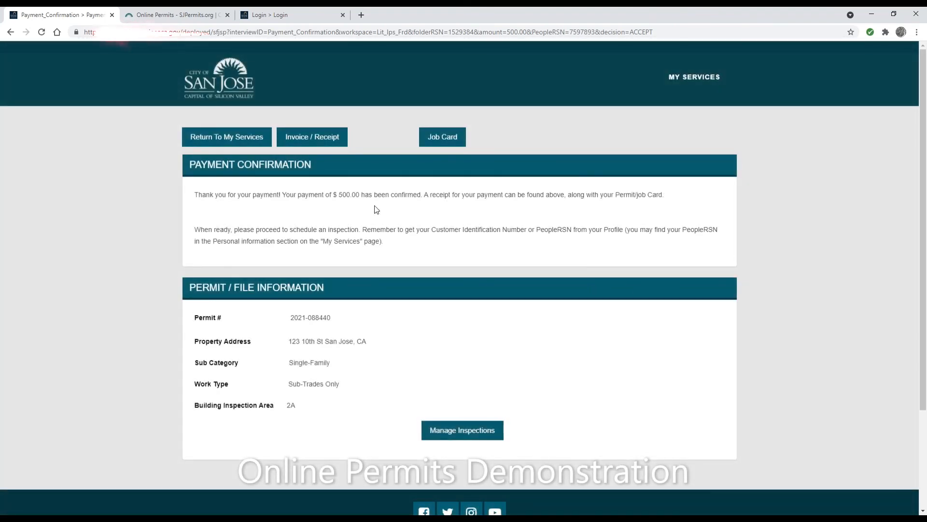
{"action": "mouse_move", "coordinate": [227, 137]}
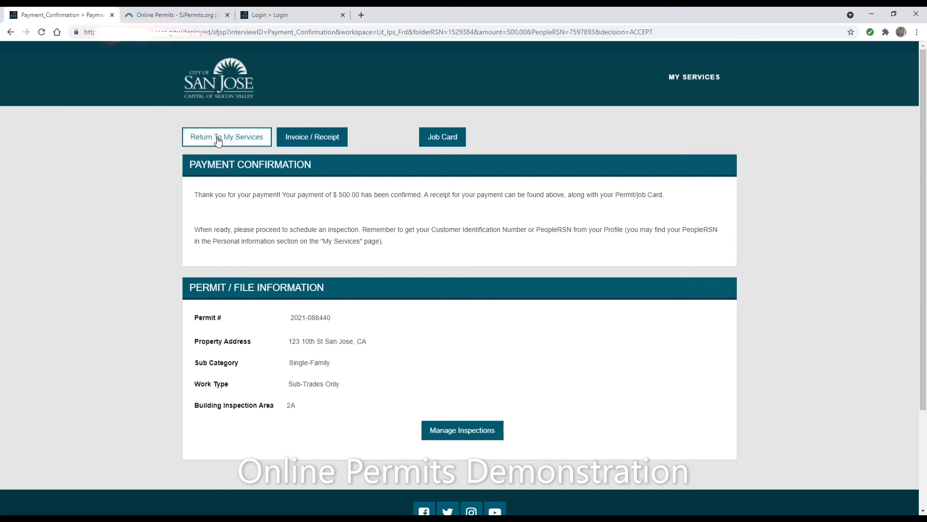
{"action": "mouse_move", "coordinate": [312, 137]}
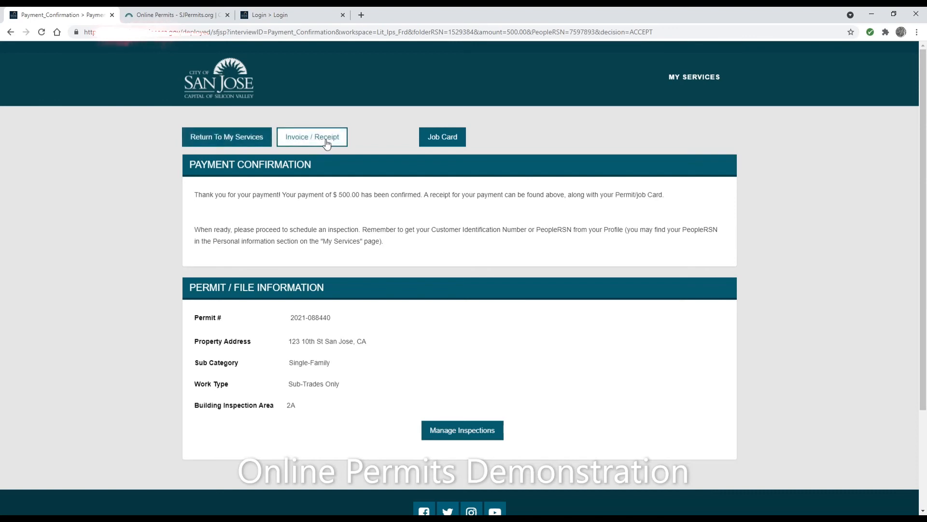
{"action": "mouse_move", "coordinate": [442, 137]}
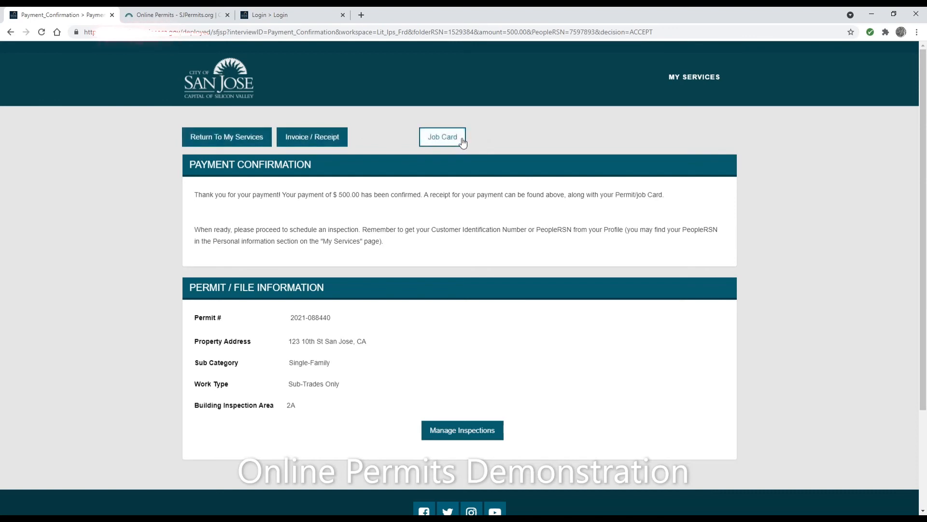
{"action": "mouse_move", "coordinate": [461, 430]}
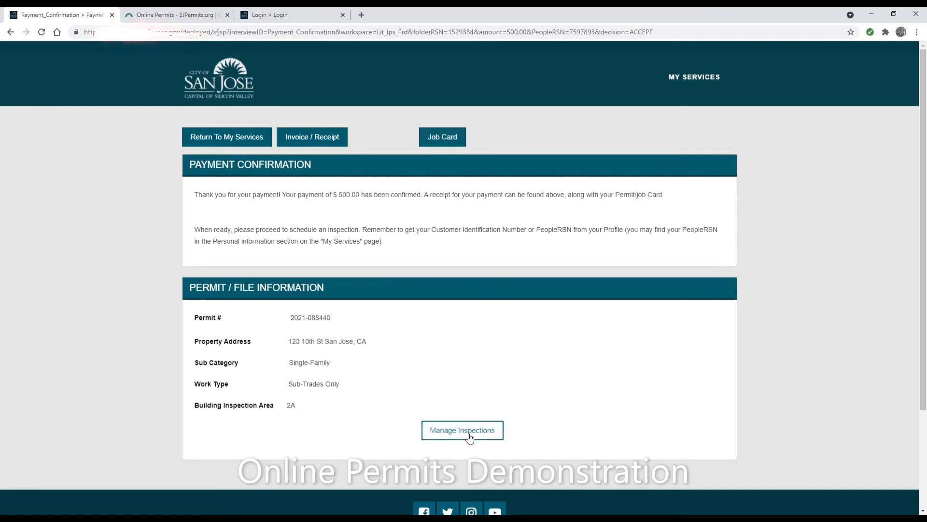
{"action": "mouse_move", "coordinate": [446, 379]}
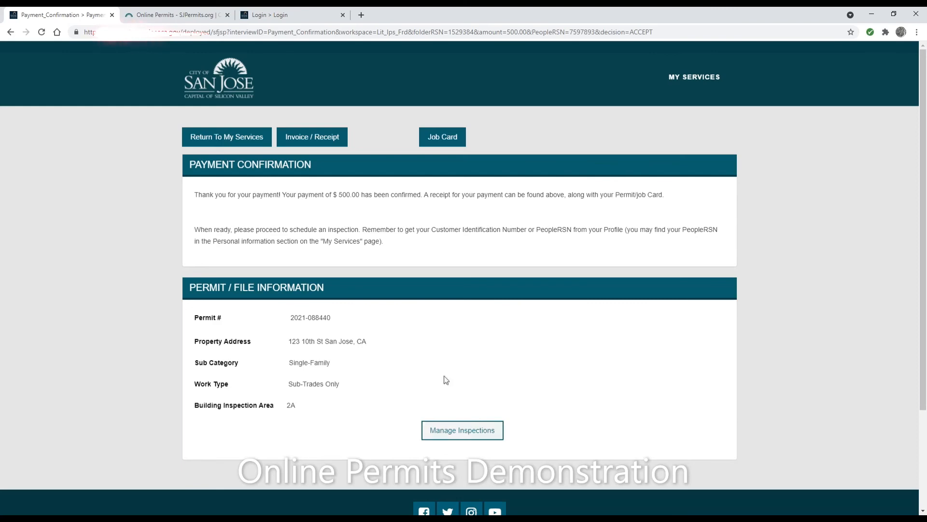
{"action": "left_click", "coordinate": [227, 137]}
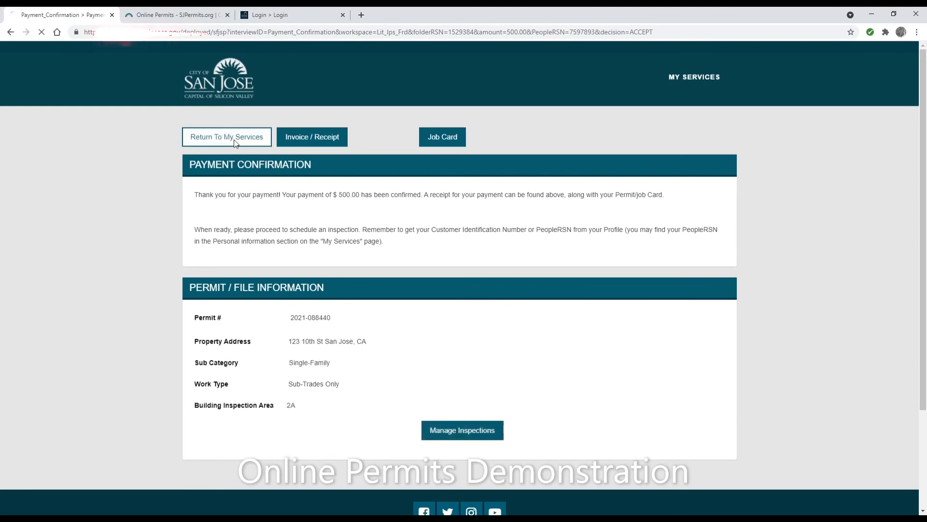
{"action": "left_click", "coordinate": [227, 137]}
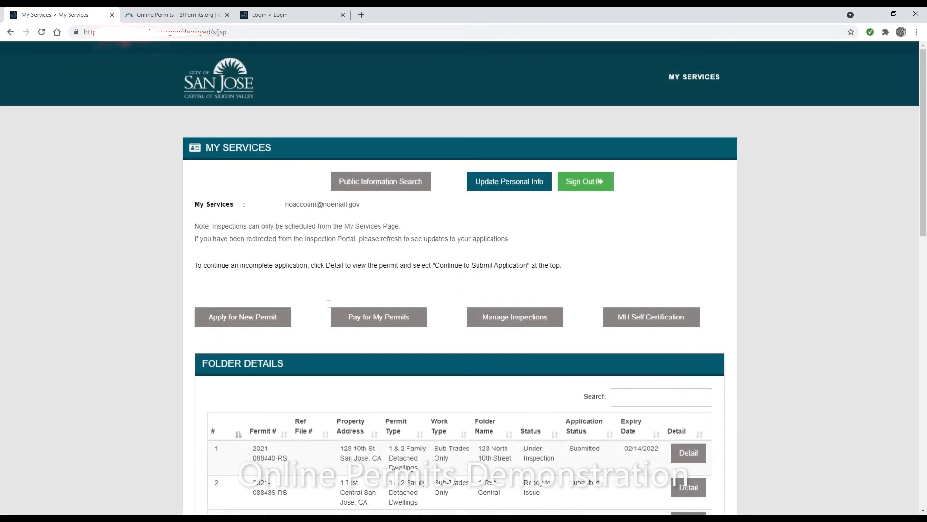
{"action": "scroll", "scroll_direction": "down", "scroll_amount": 3}
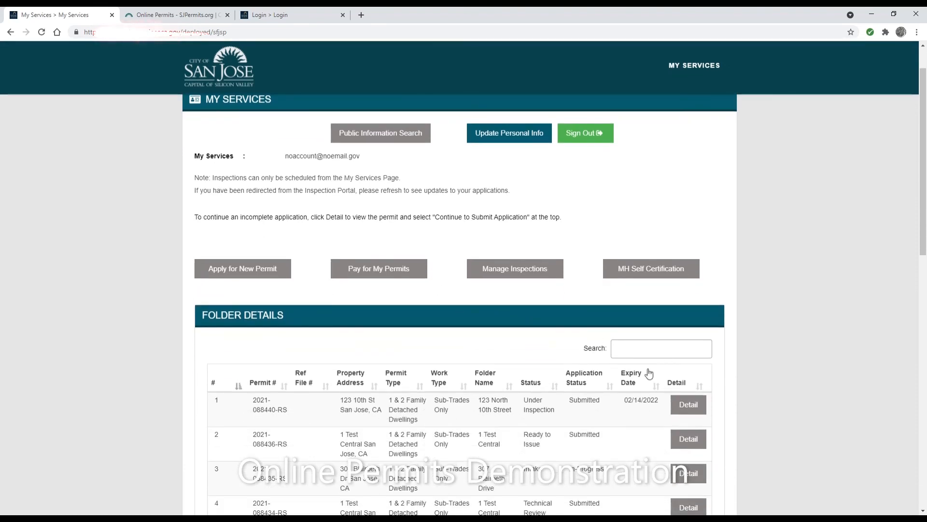
{"action": "scroll", "scroll_direction": "down", "scroll_amount": 3}
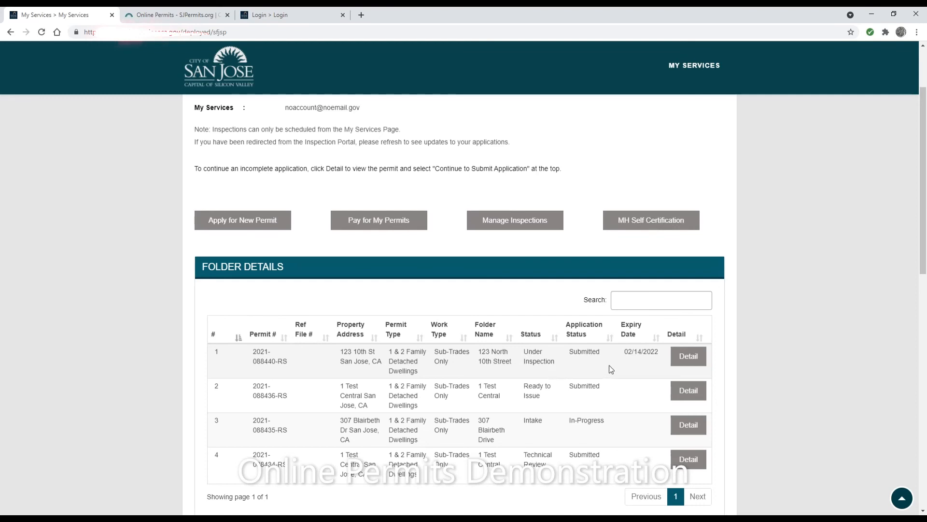
{"action": "left_click", "coordinate": [688, 356]}
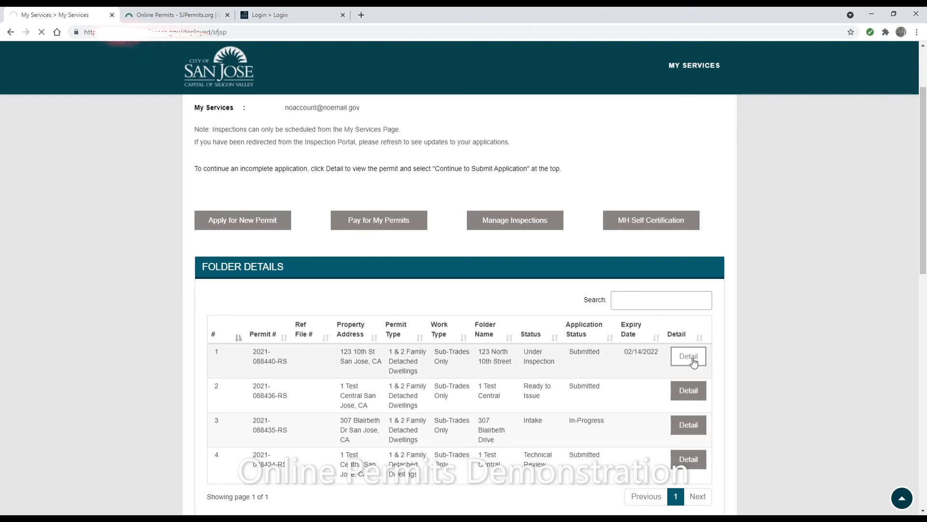
{"action": "left_click", "coordinate": [688, 356]}
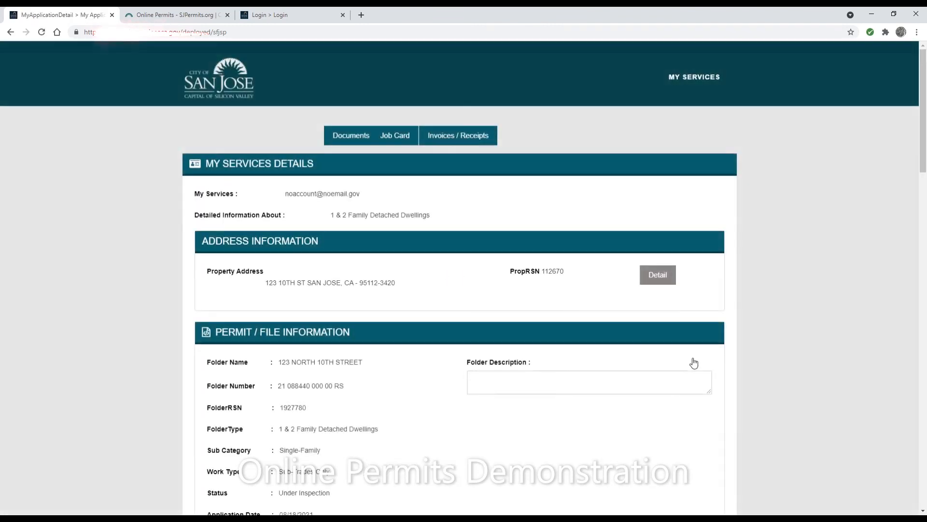
{"action": "mouse_move", "coordinate": [350, 136]}
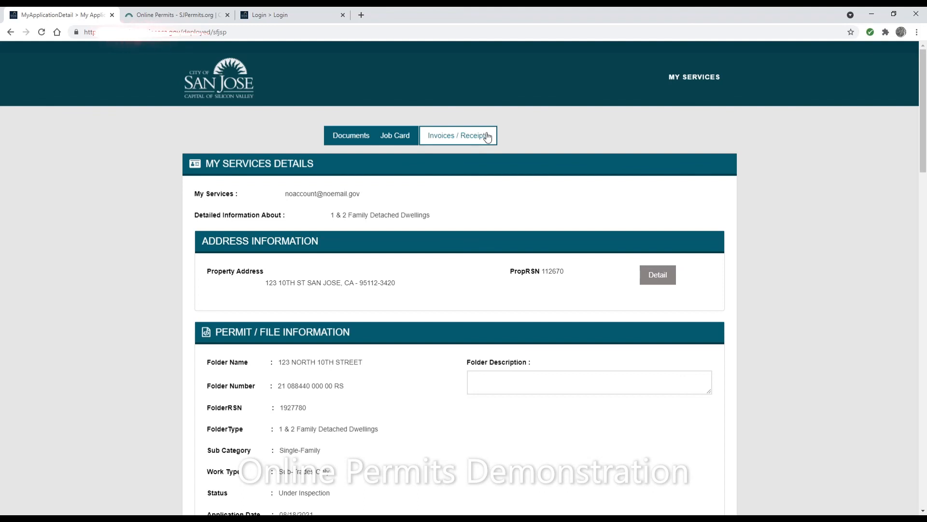
{"action": "mouse_move", "coordinate": [396, 135]}
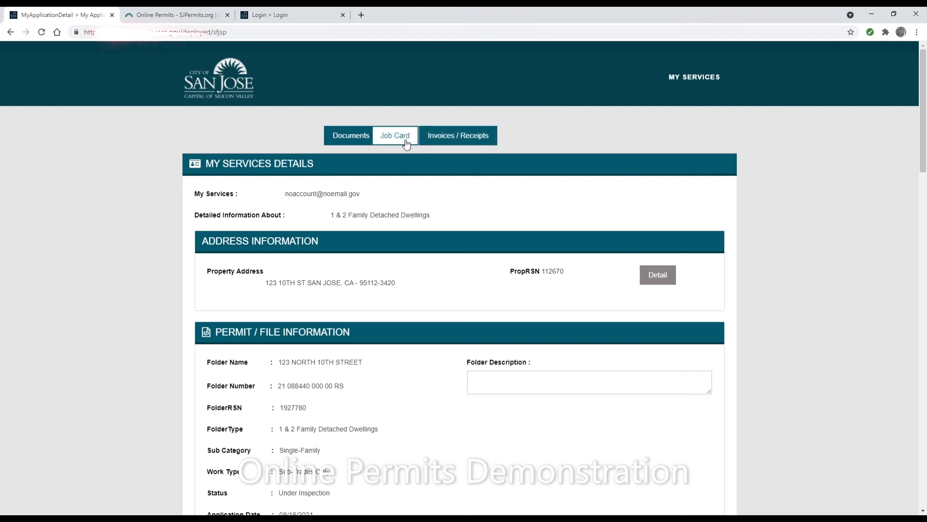
{"action": "mouse_move", "coordinate": [428, 196]}
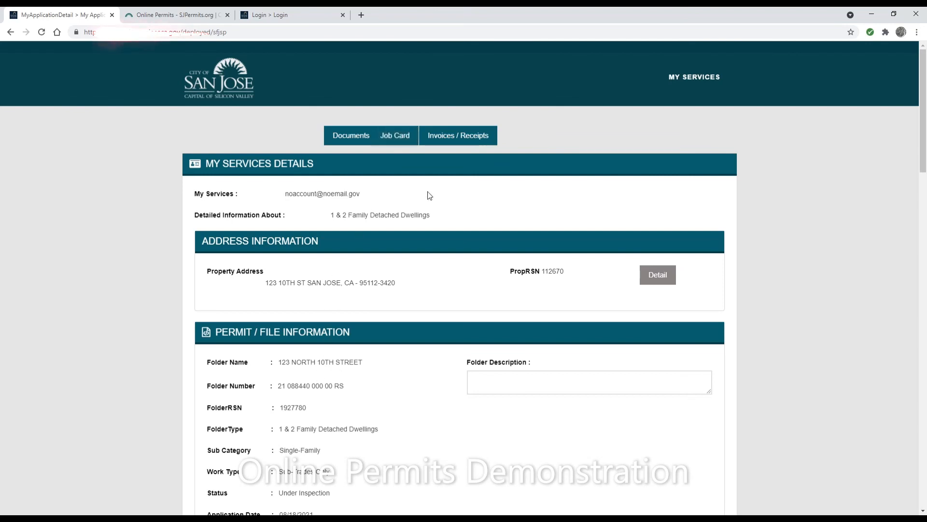
{"action": "mouse_move", "coordinate": [581, 229]}
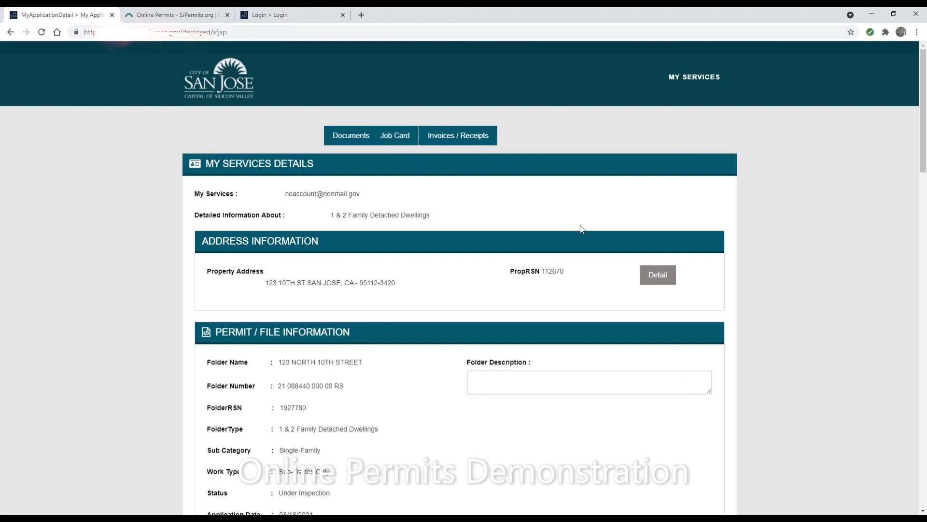
{"action": "mouse_move", "coordinate": [857, 157]}
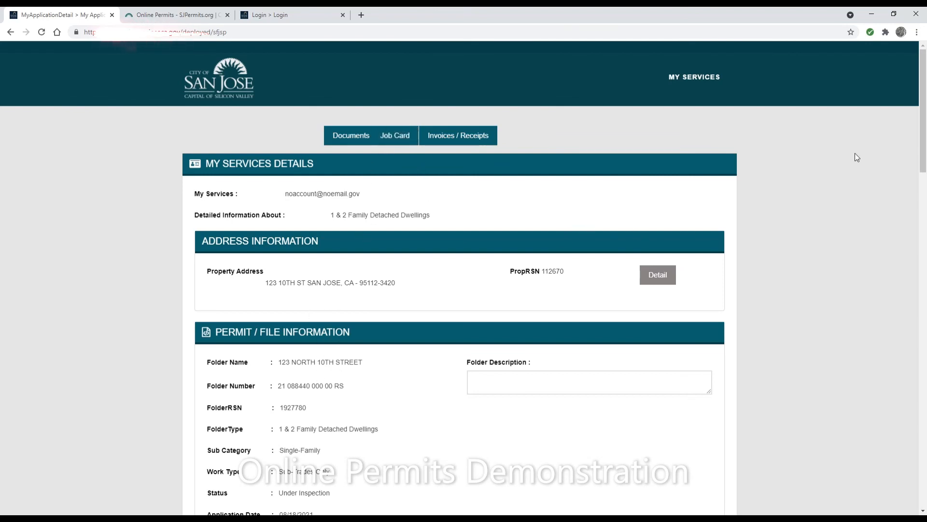